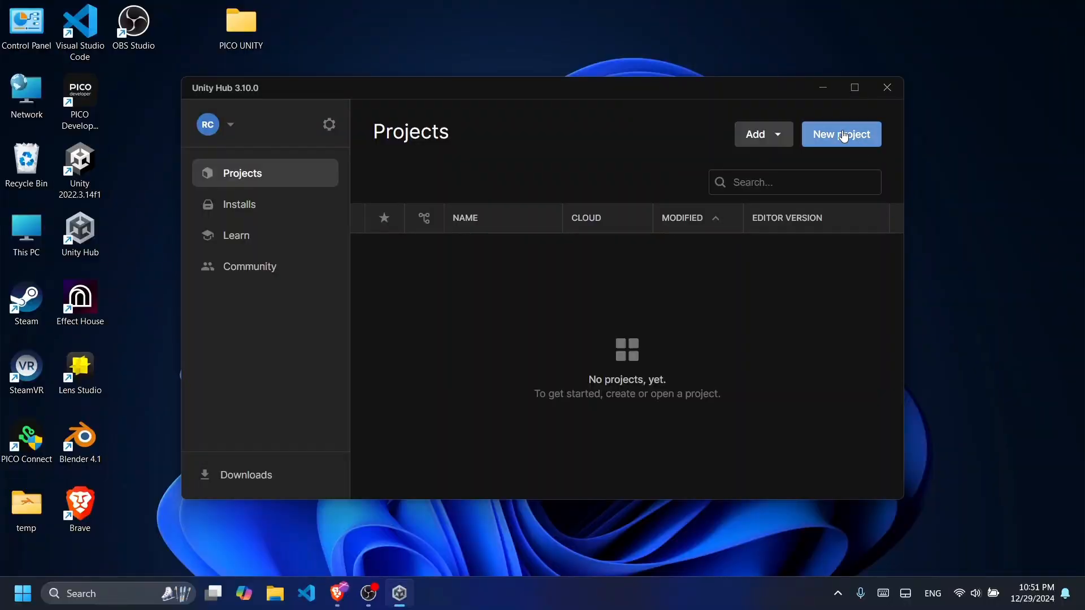
- Create a new 3D Built-In Render Pipeline project named 'PicoUnityIntegration' in Unity Hub
{"action": "left_click", "coordinate": [841, 134]}
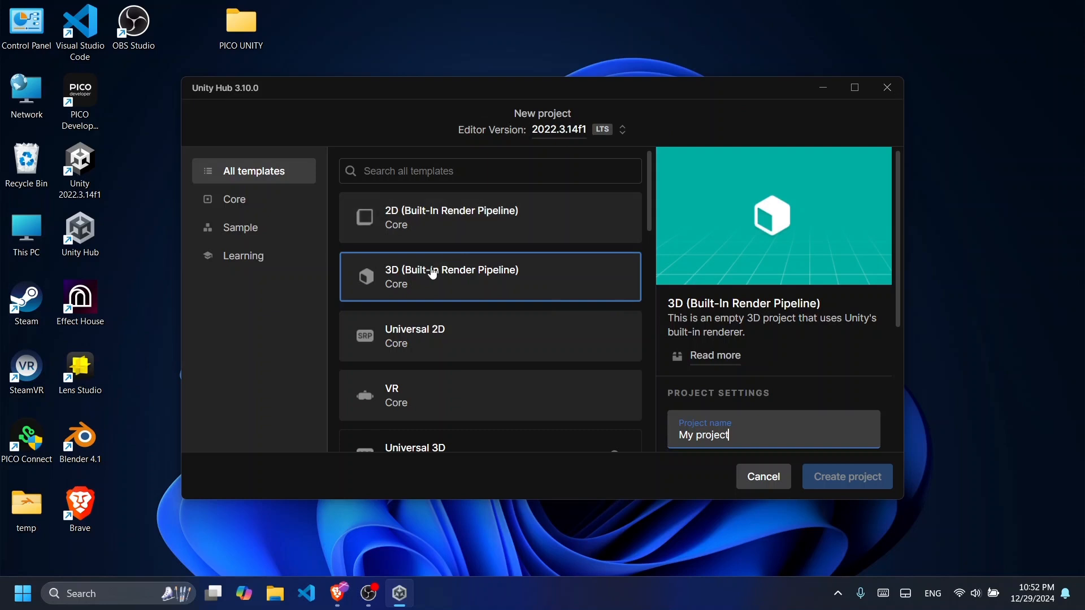
{"action": "mouse_move", "coordinate": [446, 287]}
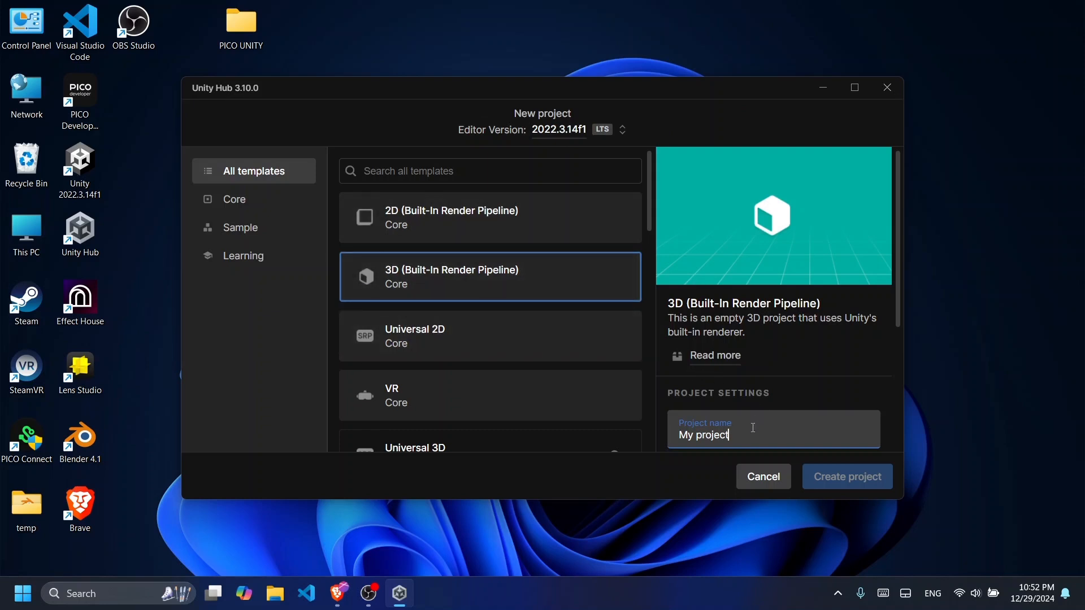
{"action": "type", "text": "P"}
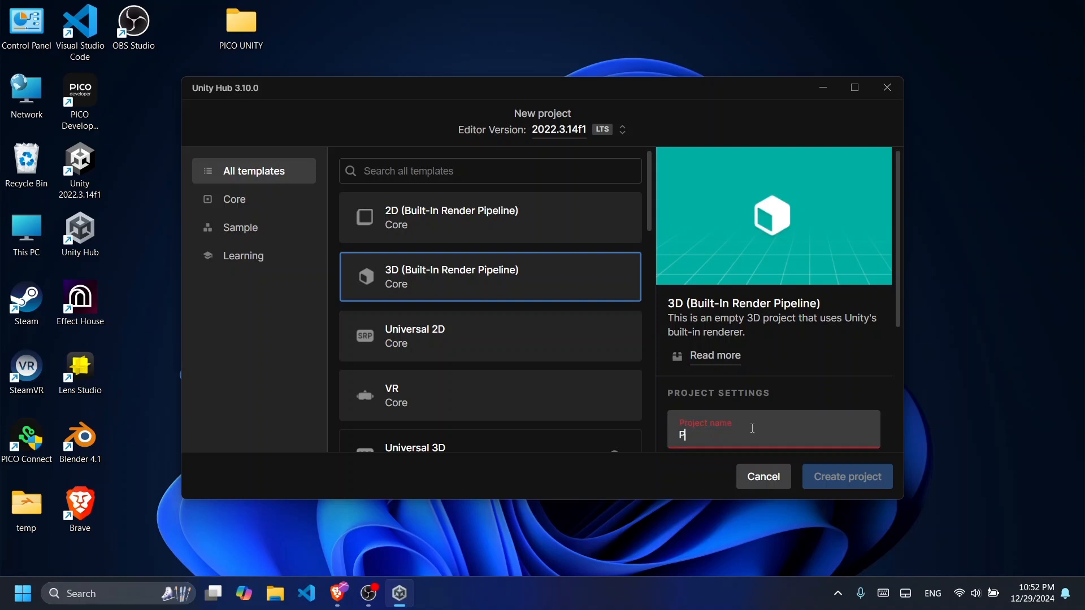
{"action": "type", "text": "icoUnityIntegratio"}
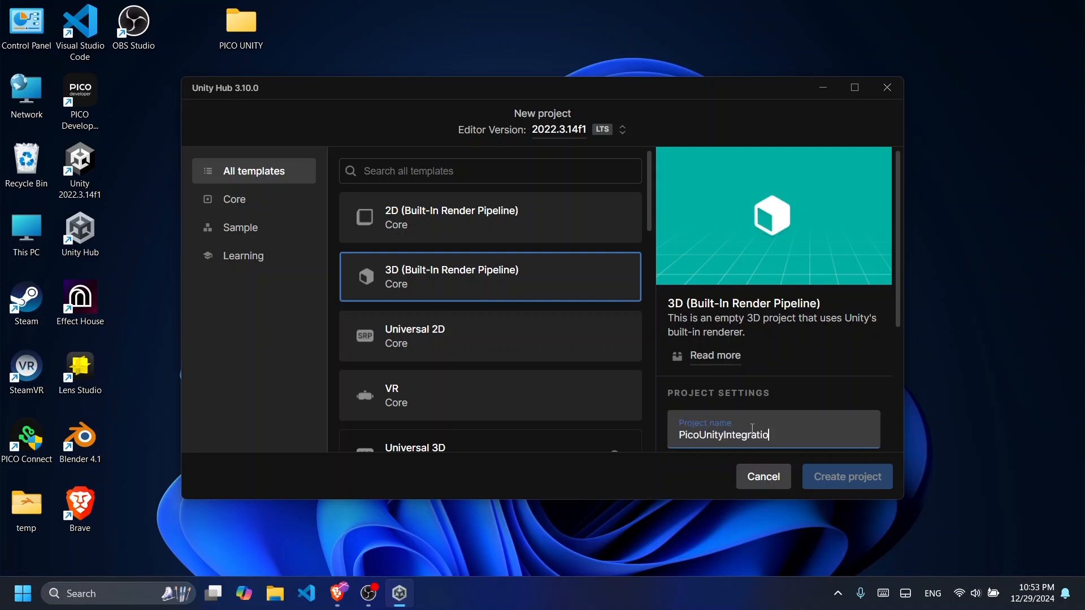
{"action": "left_click", "coordinate": [847, 476]}
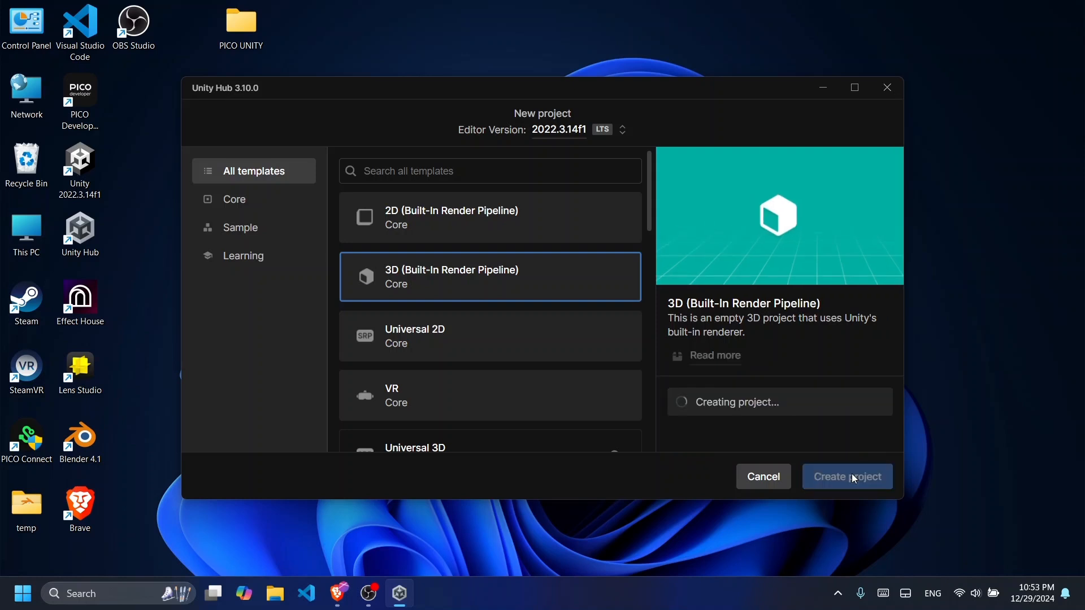
{"action": "left_click", "coordinate": [847, 476]}
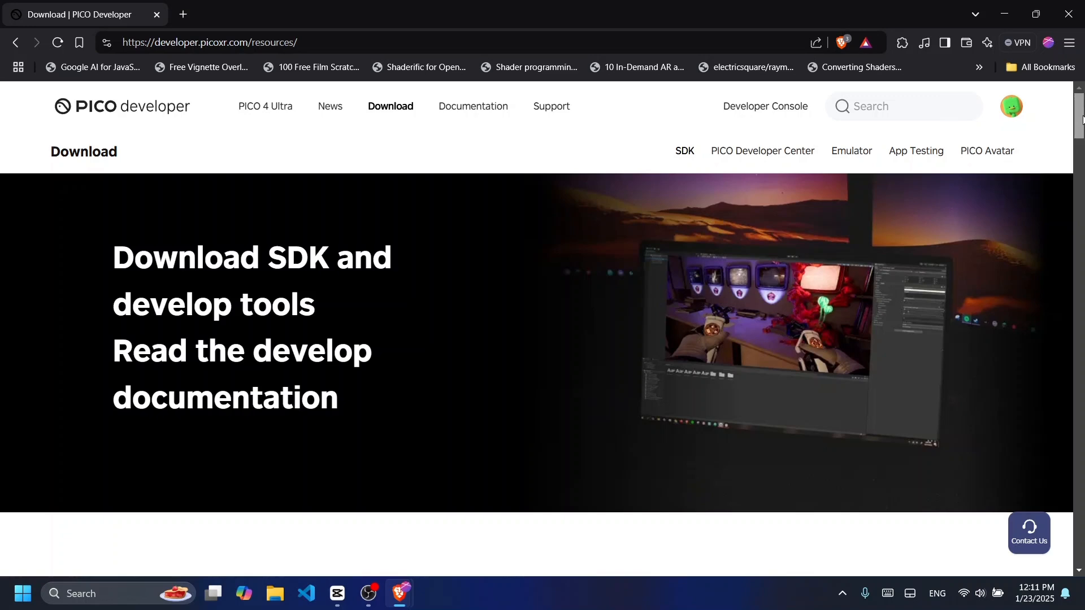
- Download the PICO Unity Integration SDK 3.0.5 and agree to its license terms
{"action": "scroll", "scroll_direction": "down", "scroll_amount": 3}
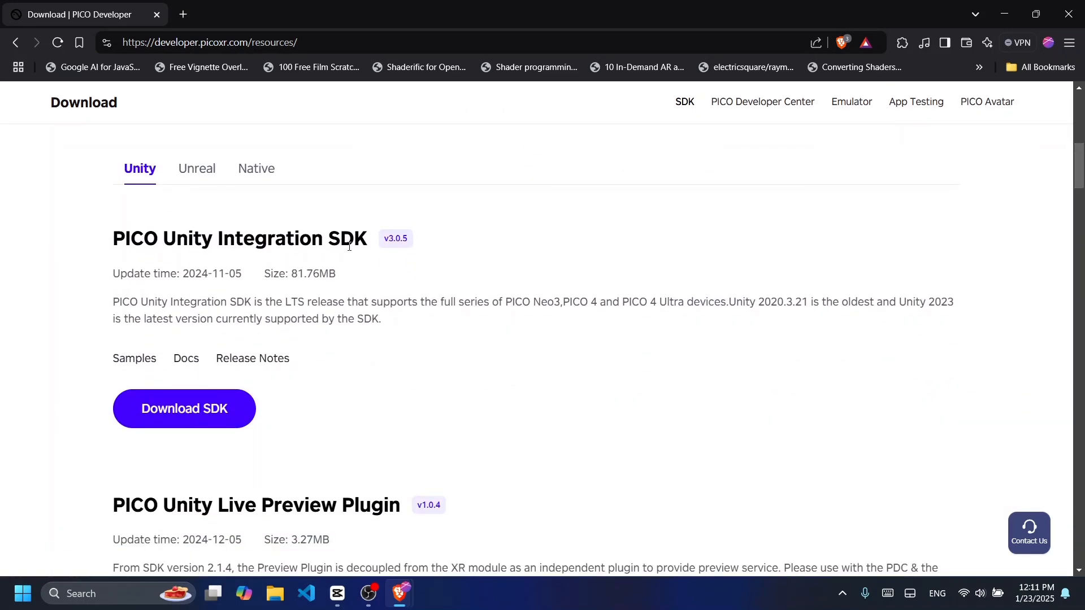
{"action": "left_click", "coordinate": [183, 408]}
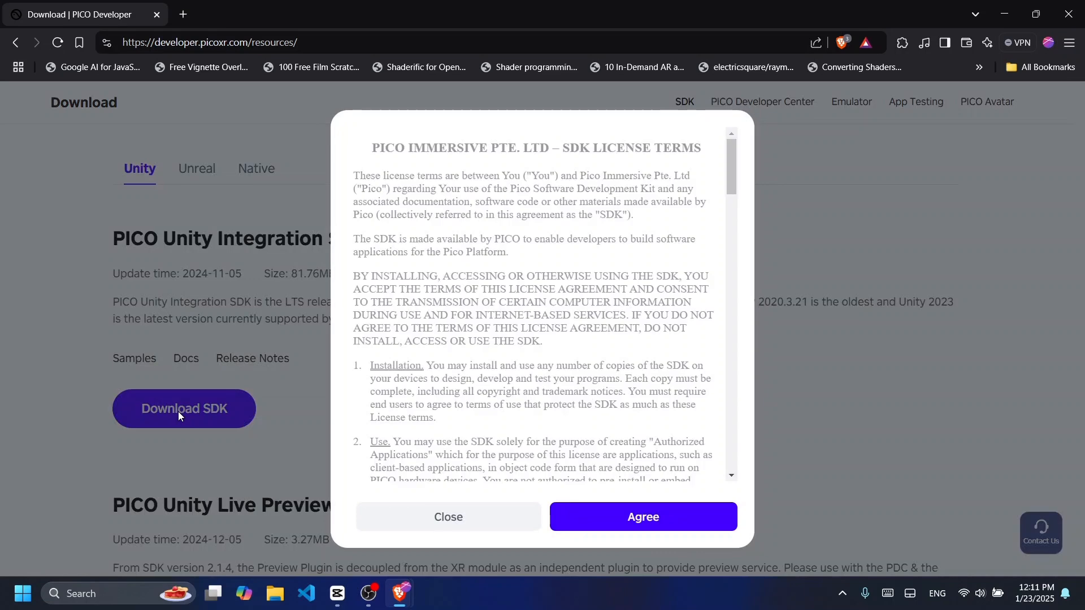
{"action": "left_click", "coordinate": [642, 517]}
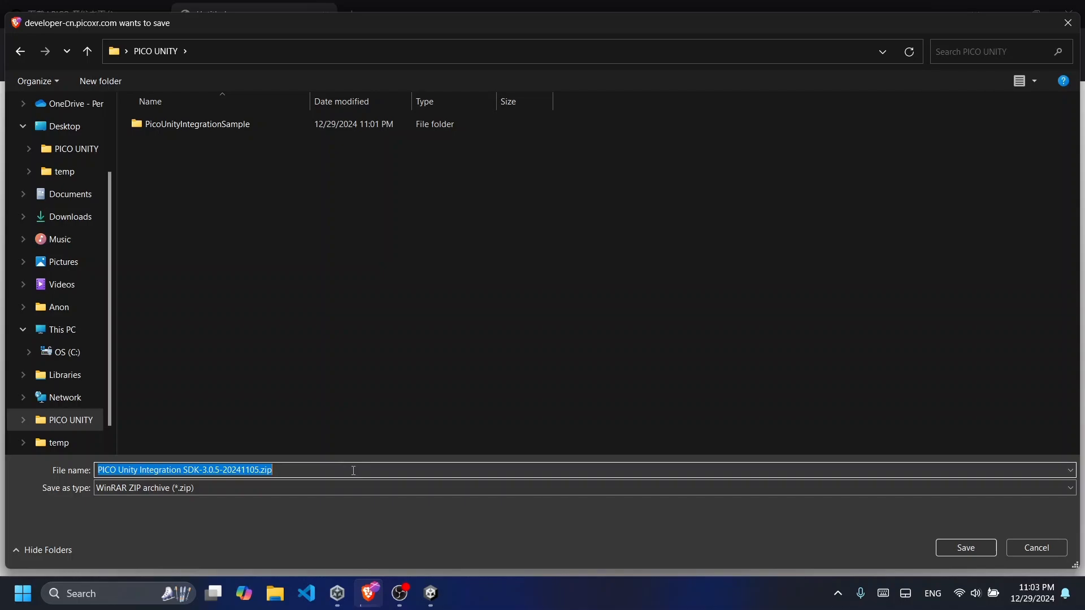
- Extract the downloaded SDK zip in the PICO UNITY folder into its own folder
{"action": "left_click", "coordinate": [964, 547]}
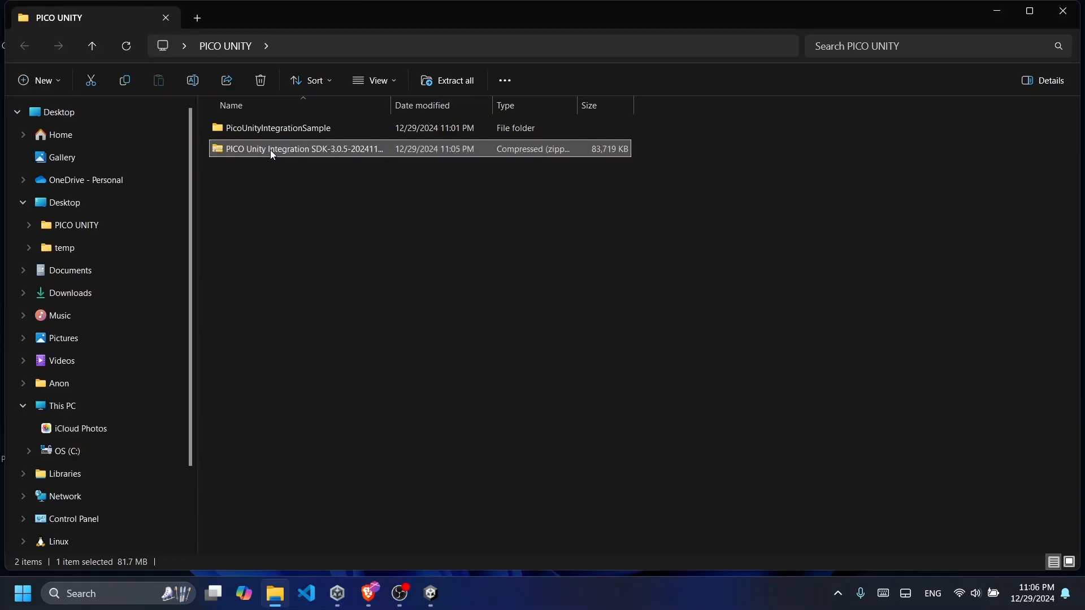
{"action": "right_click", "coordinate": [301, 148]}
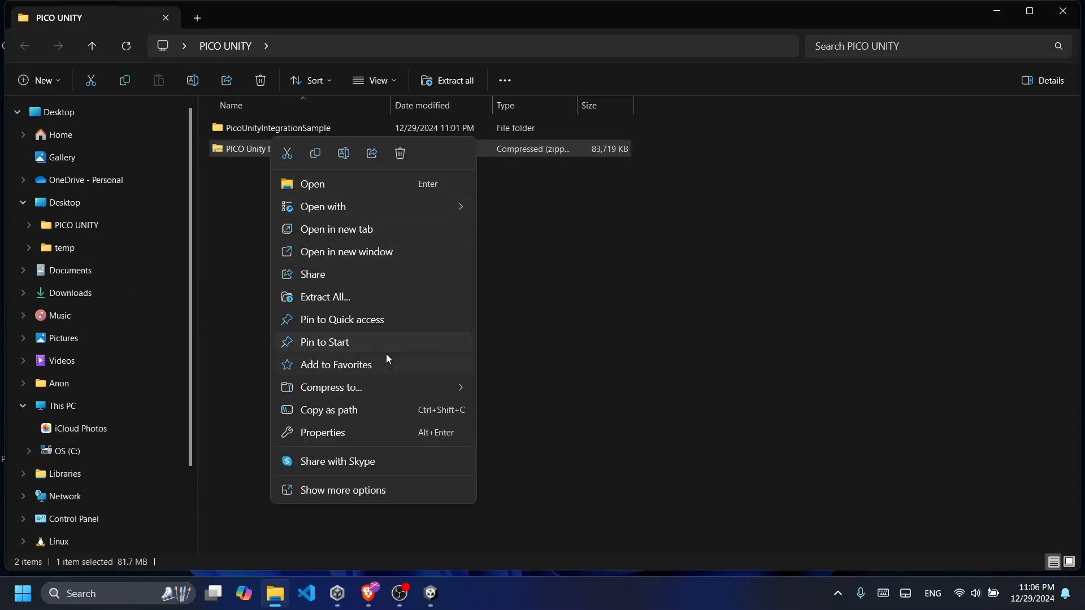
{"action": "left_click", "coordinate": [323, 297]}
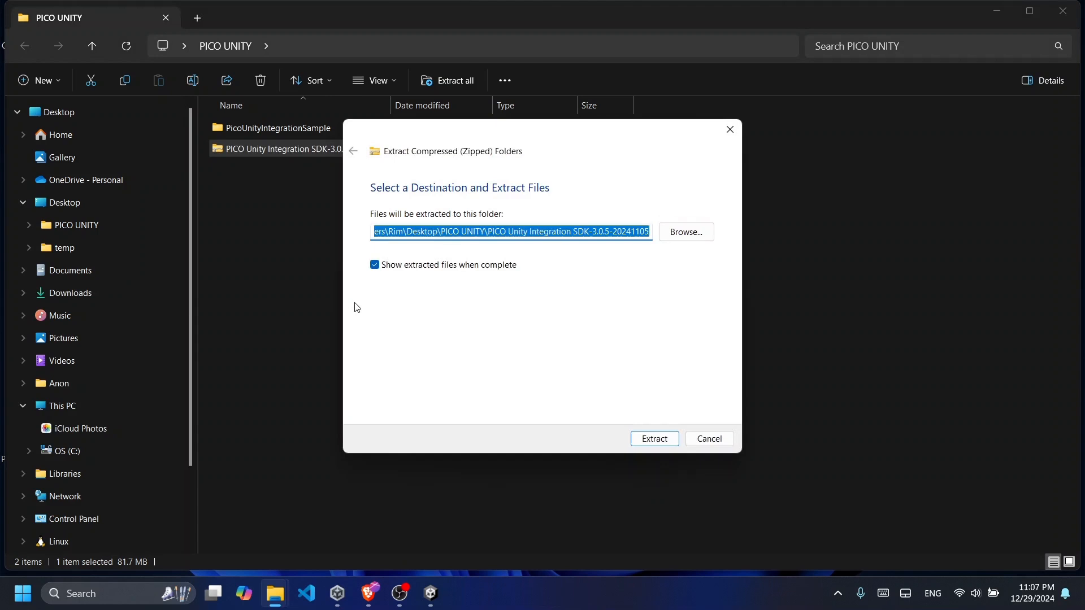
{"action": "left_click", "coordinate": [653, 438]}
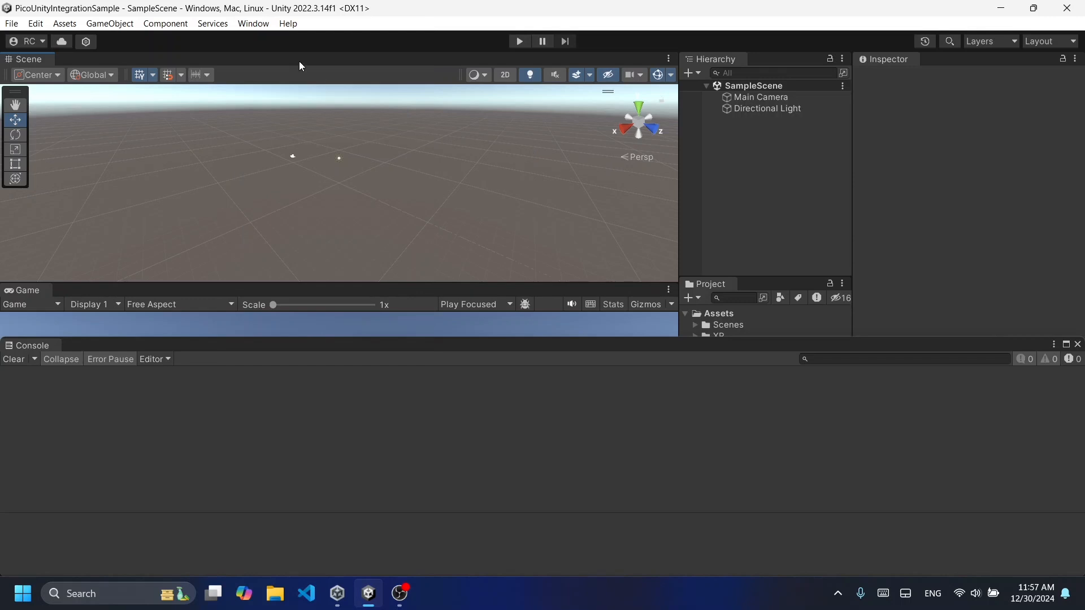
- Add PICO Integration 3.0.5 through Package Manager from the SDK folder's package.json
{"action": "left_click", "coordinate": [253, 23]}
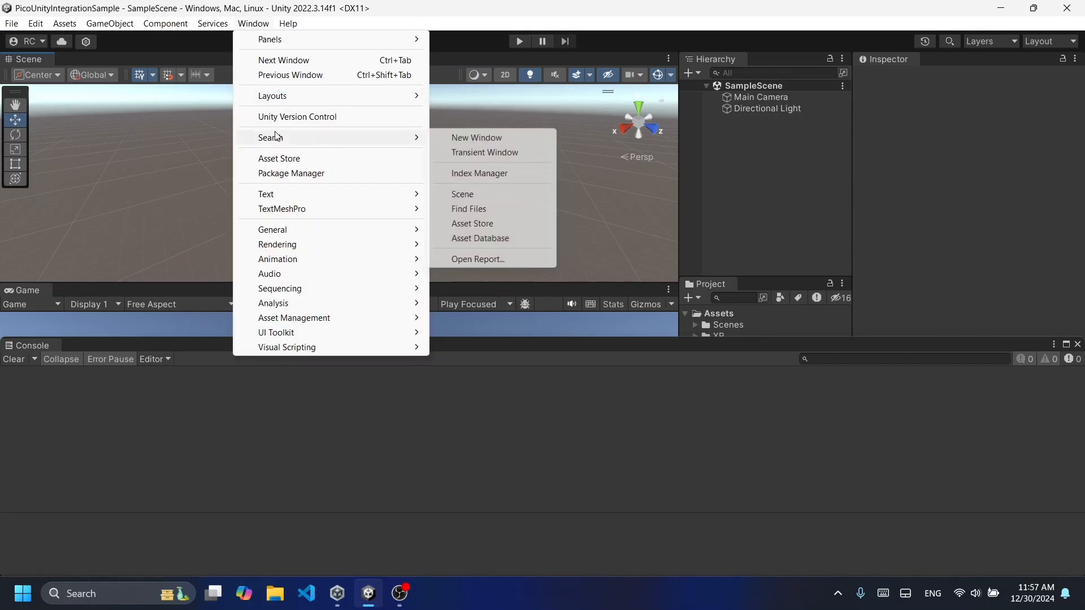
{"action": "left_click", "coordinate": [291, 173]}
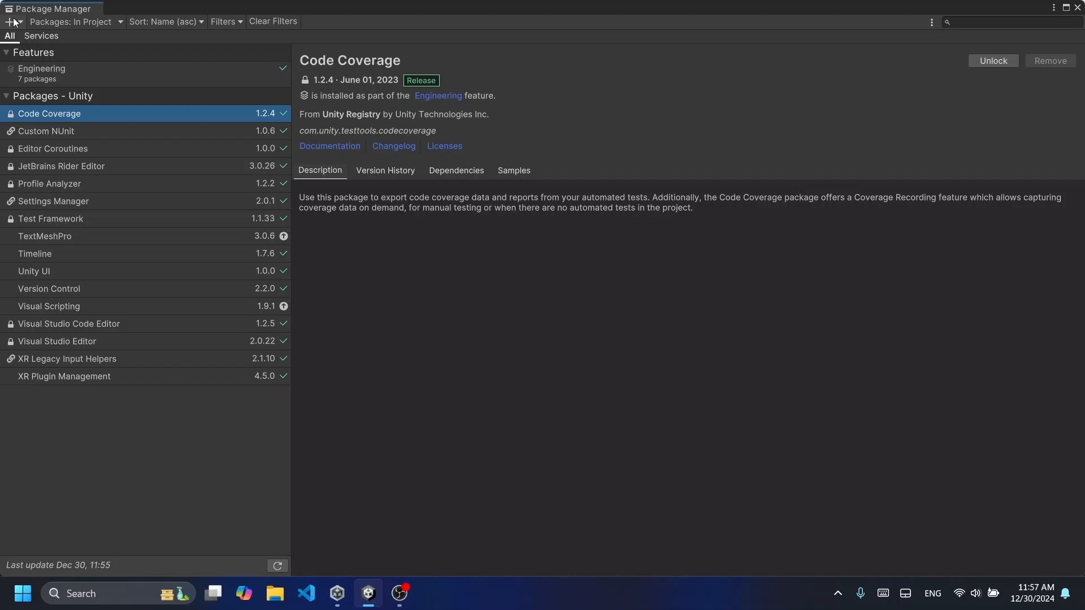
{"action": "left_click", "coordinate": [9, 22]}
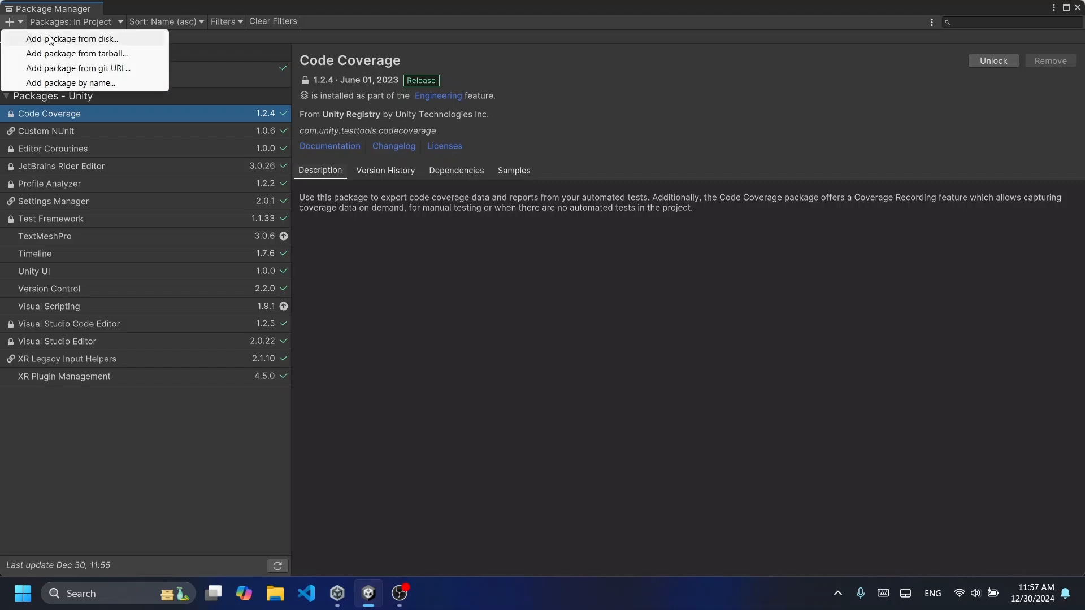
{"action": "left_click", "coordinate": [71, 39]}
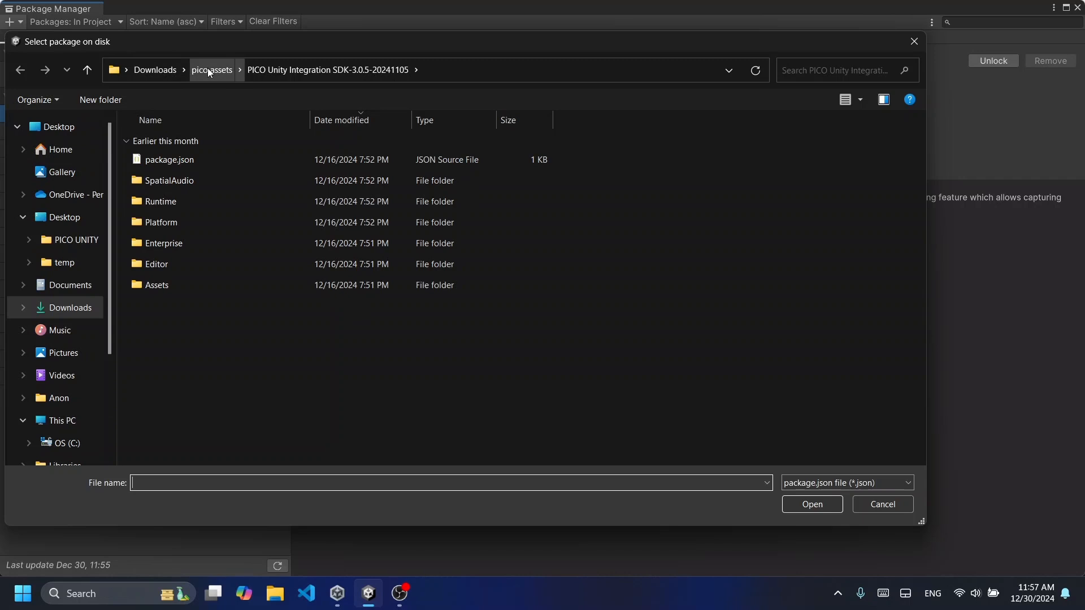
{"action": "left_click", "coordinate": [211, 70]}
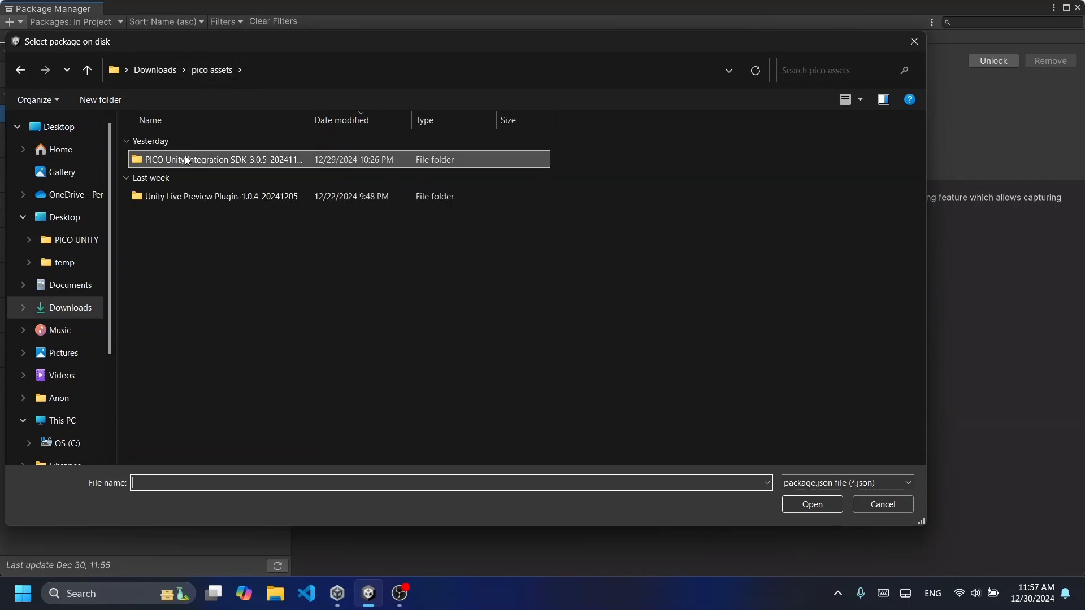
{"action": "double_click", "coordinate": [221, 159]}
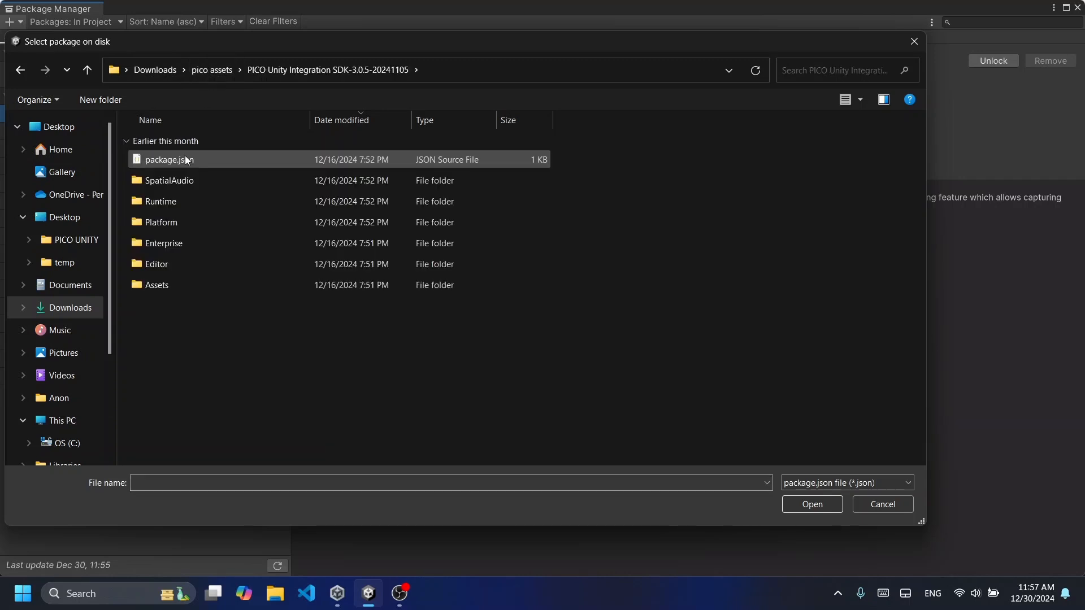
{"action": "left_click", "coordinate": [811, 504]}
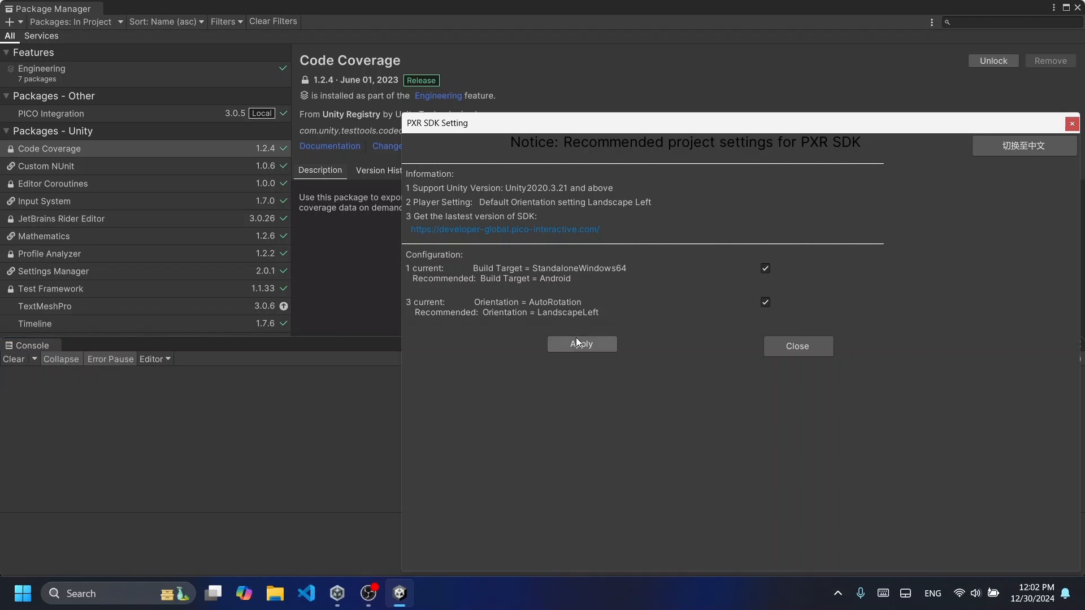
{"action": "mouse_move", "coordinate": [578, 344]}
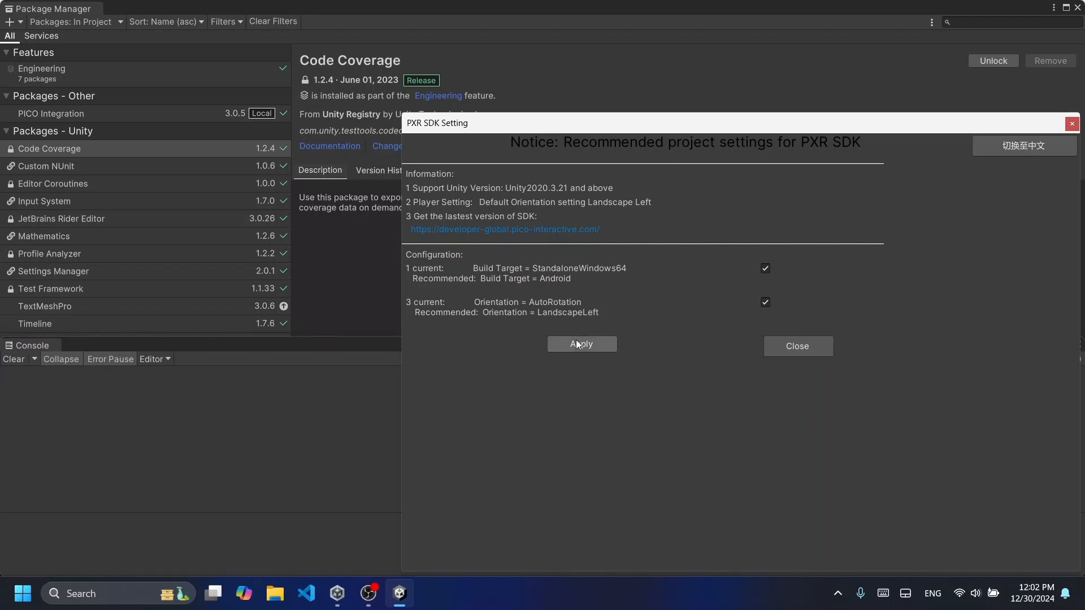
- Apply the PXR SDK recommended settings and close the settings notice
{"action": "left_click", "coordinate": [581, 344]}
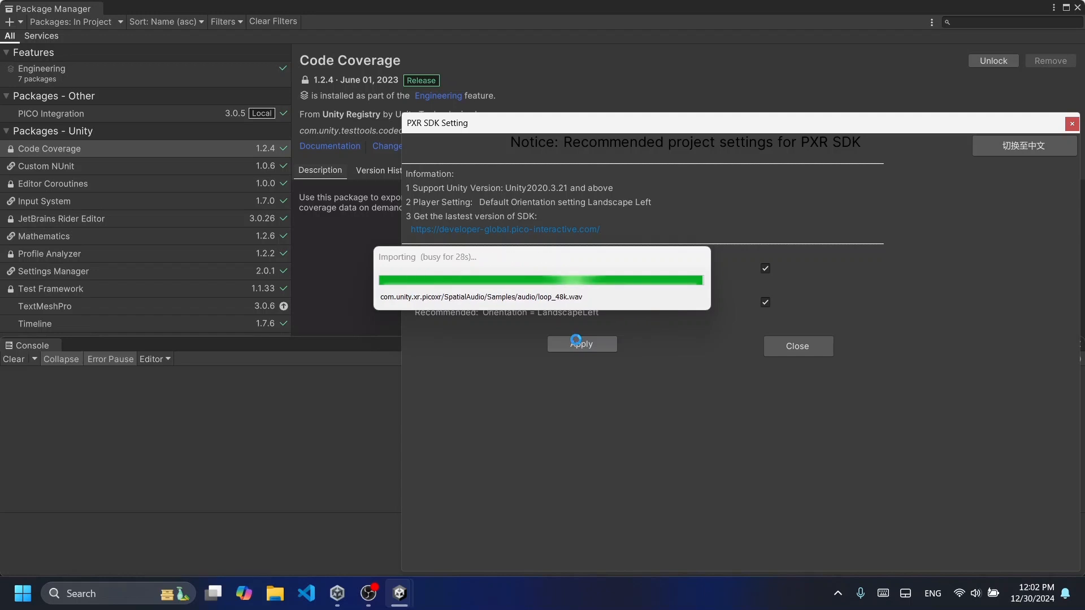
{"action": "left_click", "coordinate": [581, 344]}
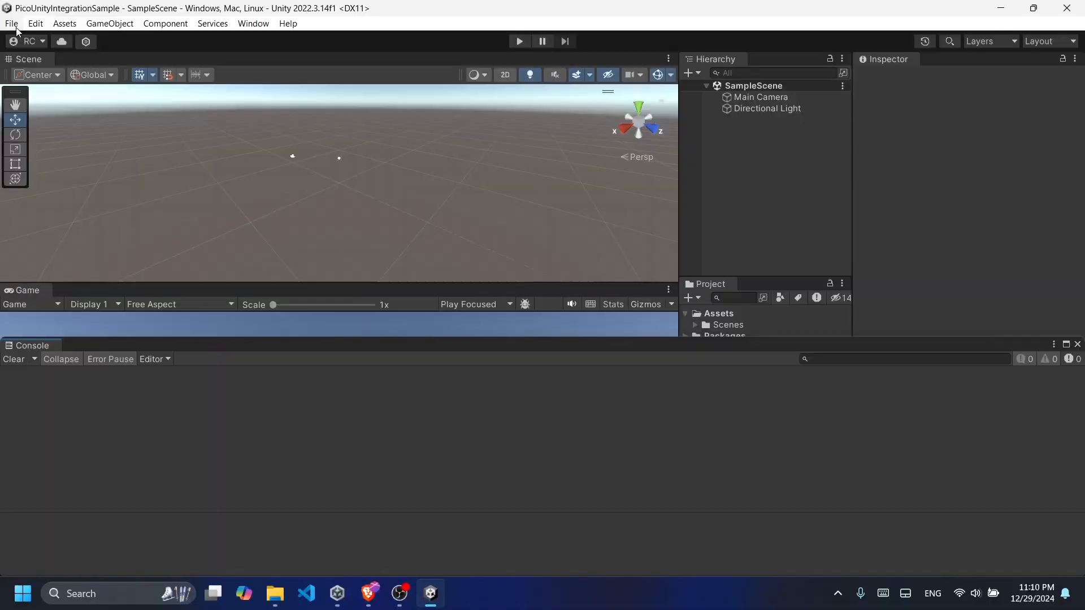
- Install XR Plug-in Management and enable the PICO provider for Android in Project Settings
{"action": "left_click", "coordinate": [34, 22]}
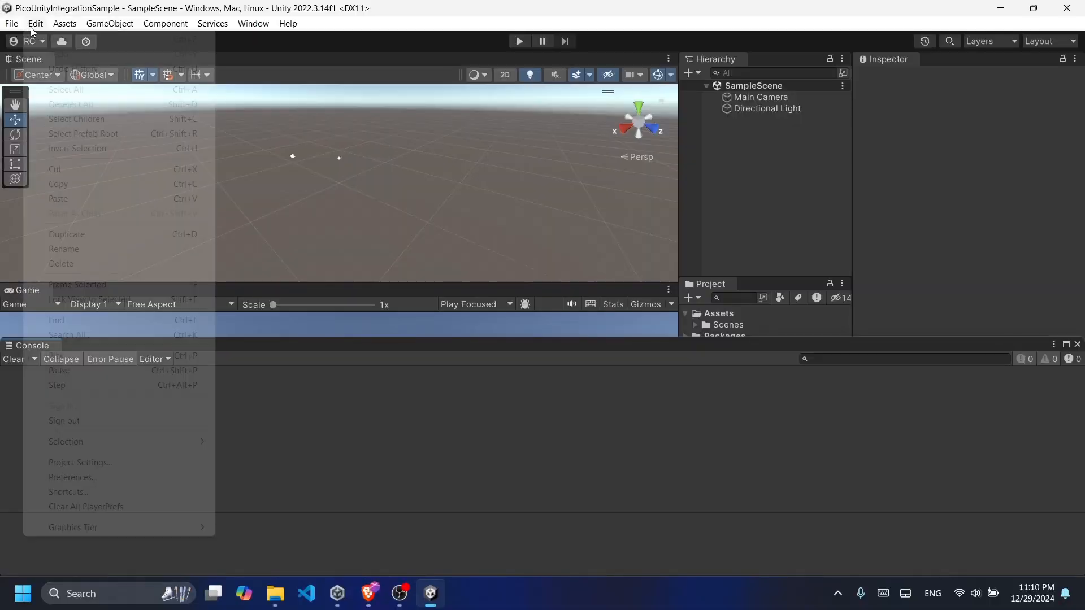
{"action": "mouse_move", "coordinate": [65, 442]}
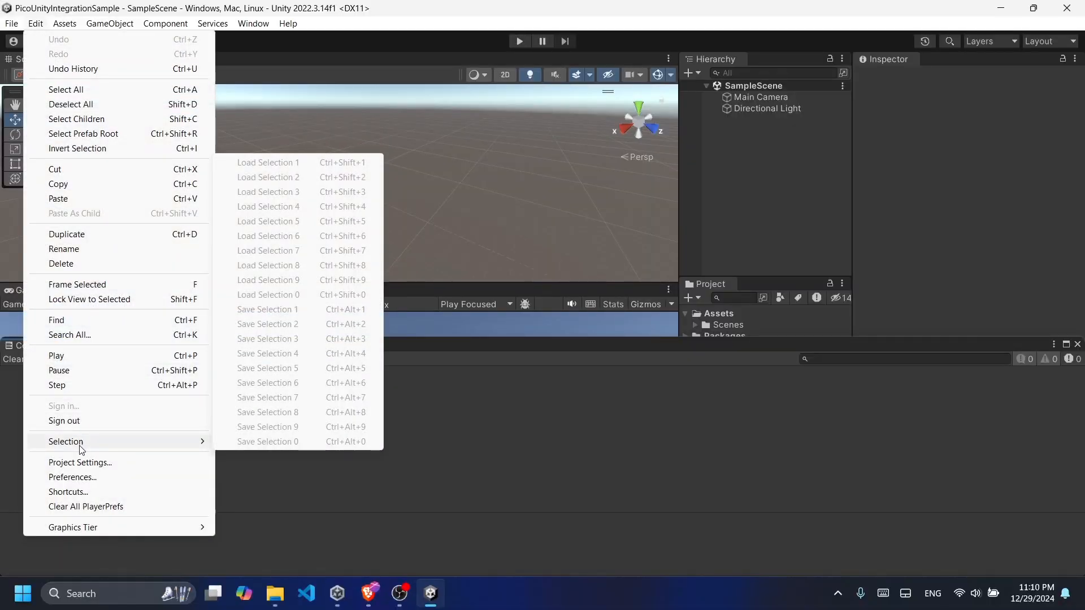
{"action": "left_click", "coordinate": [80, 462]}
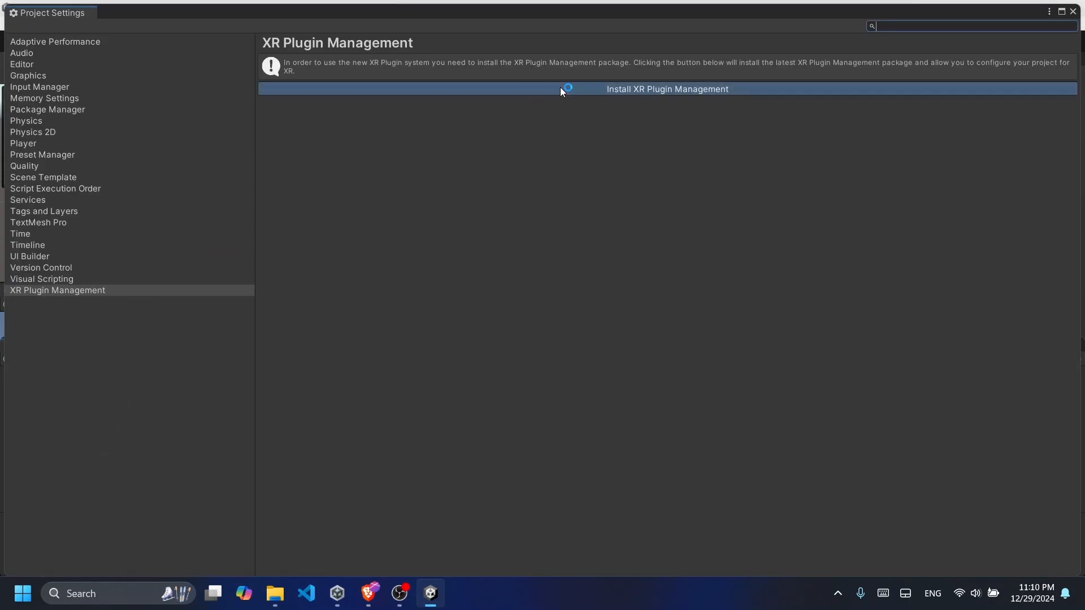
{"action": "left_click", "coordinate": [665, 89]}
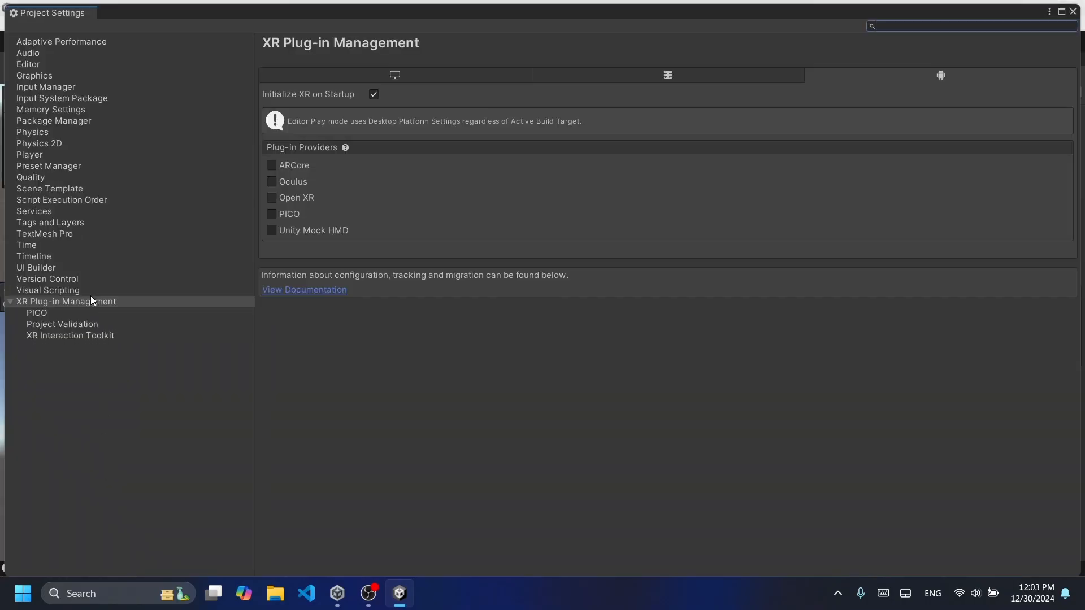
{"action": "left_click", "coordinate": [67, 301]}
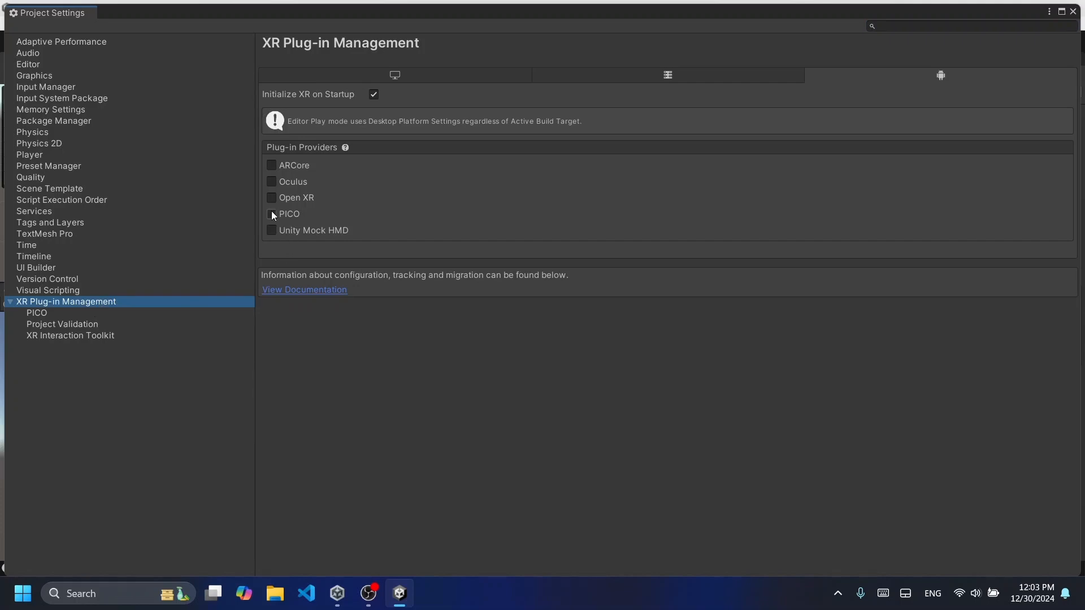
{"action": "left_click", "coordinate": [270, 214]}
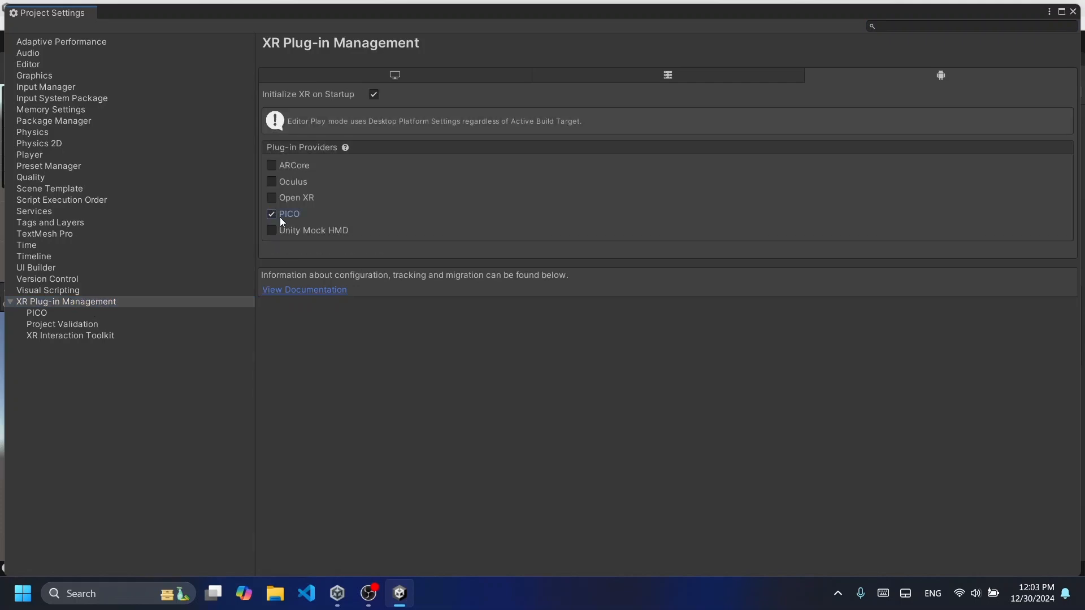
{"action": "left_click", "coordinate": [429, 594]}
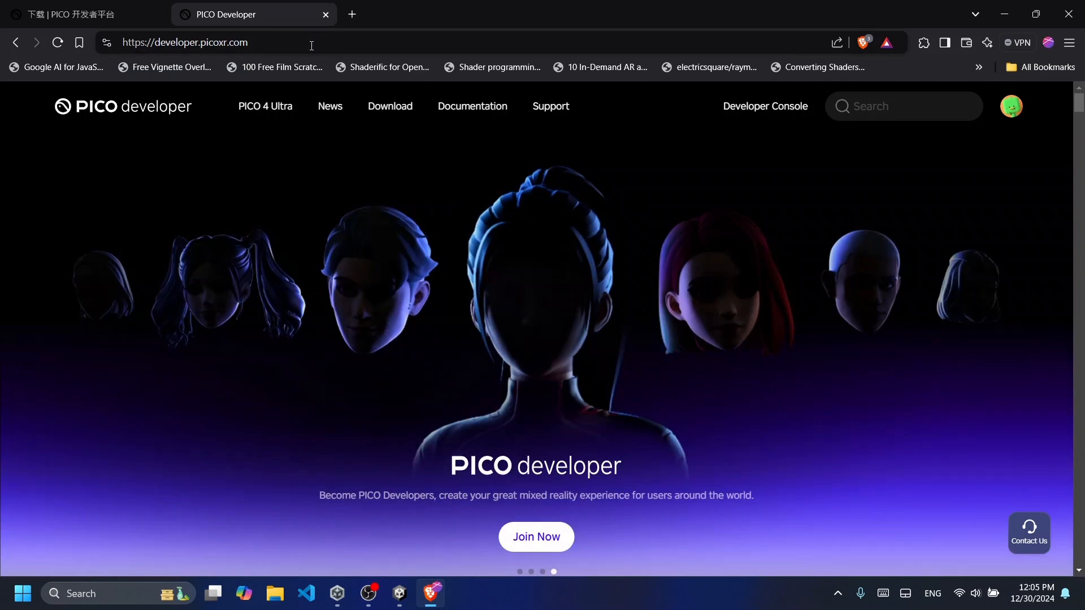
- Create the 3 DOF 'PicoUnityIntegration' app in the PICO console and select its App ID
{"action": "left_click", "coordinate": [208, 43]}
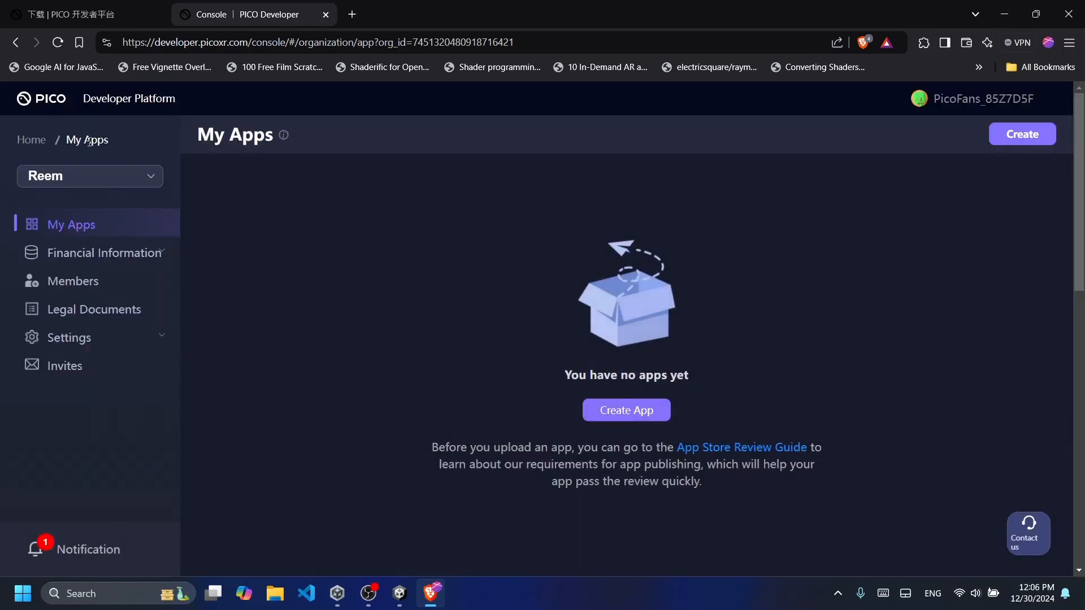
{"action": "mouse_move", "coordinate": [626, 410]}
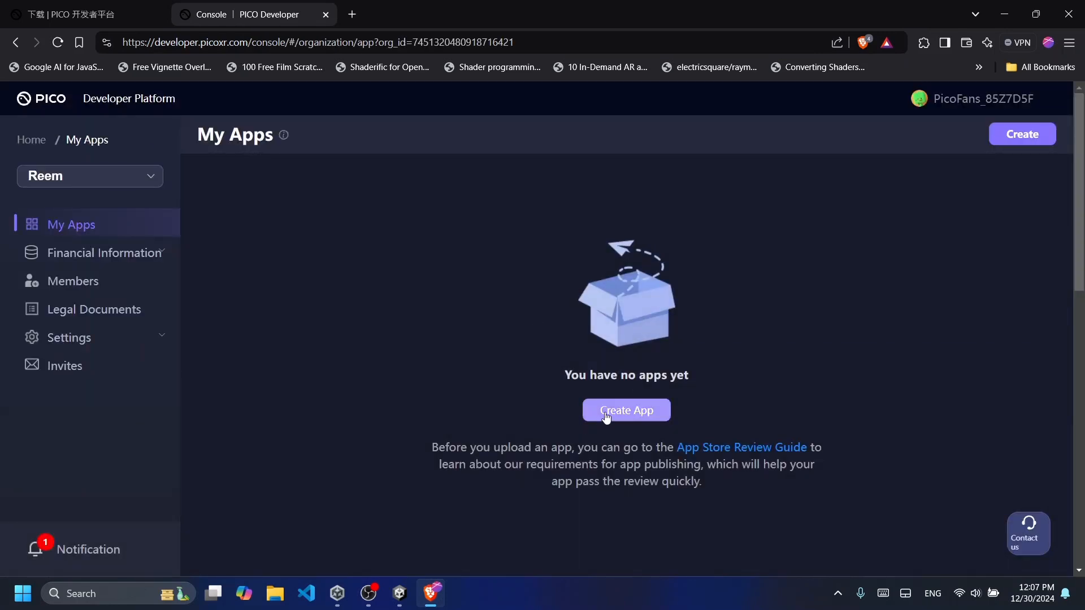
{"action": "left_click", "coordinate": [625, 410]}
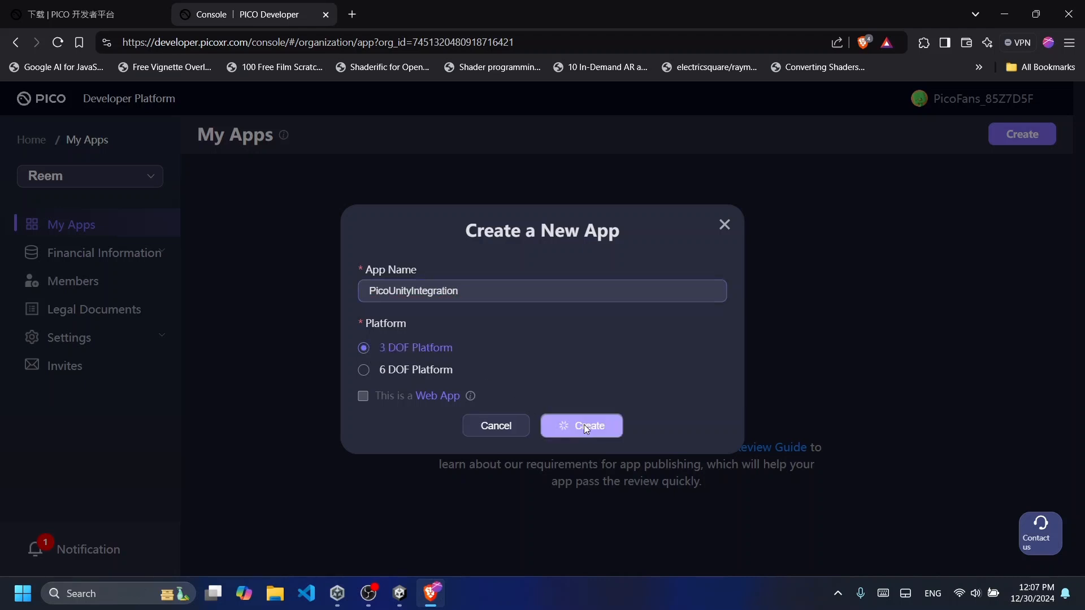
{"action": "left_click", "coordinate": [581, 426]}
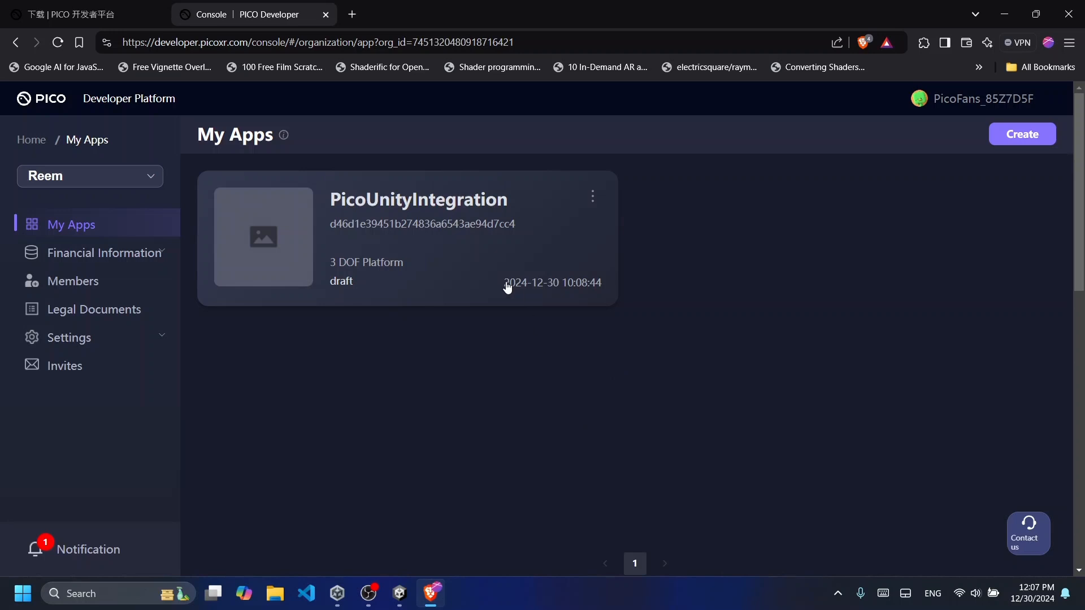
{"action": "left_click", "coordinate": [418, 200]}
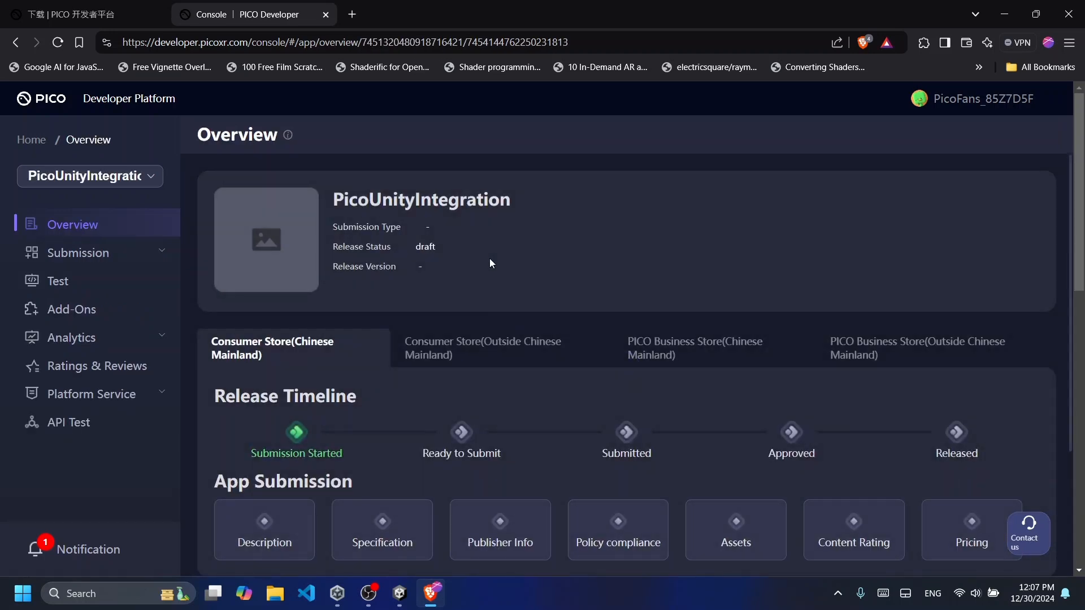
{"action": "left_click", "coordinate": [67, 422]}
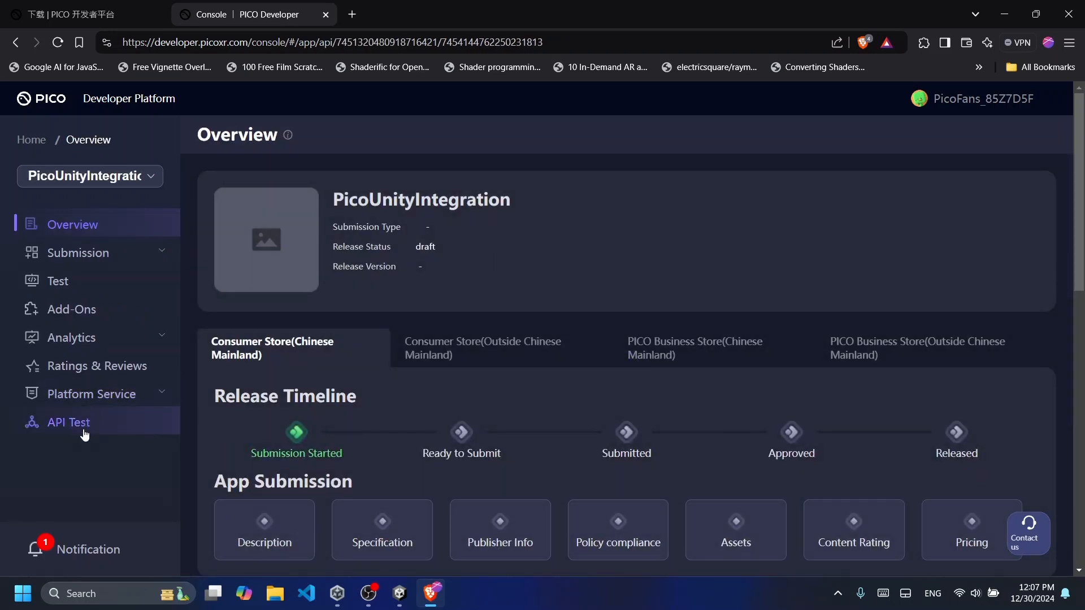
{"action": "left_click", "coordinate": [68, 422]}
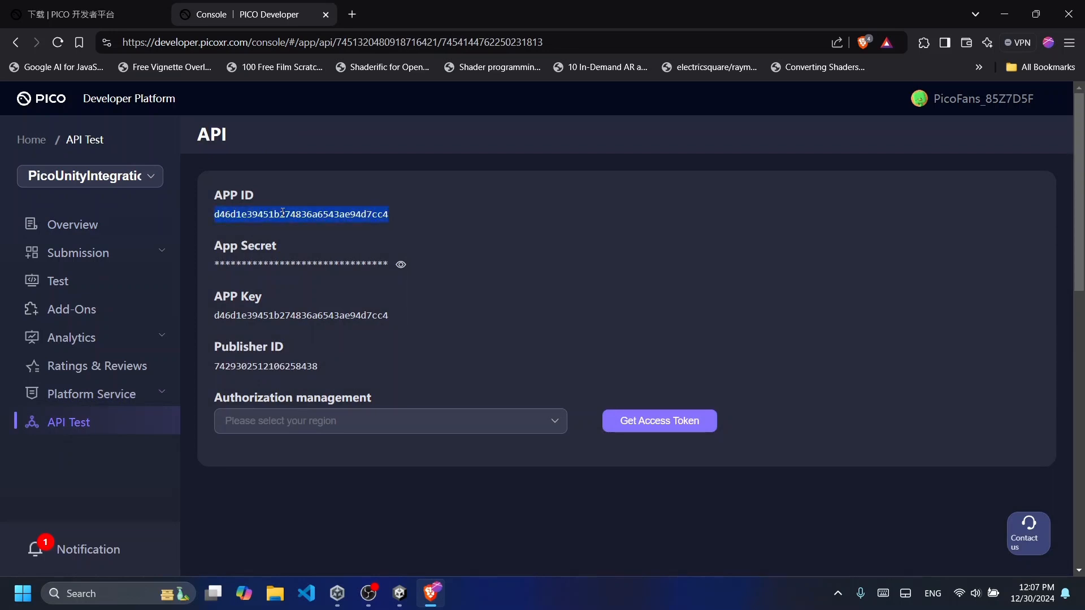
{"action": "mouse_move", "coordinate": [447, 344]}
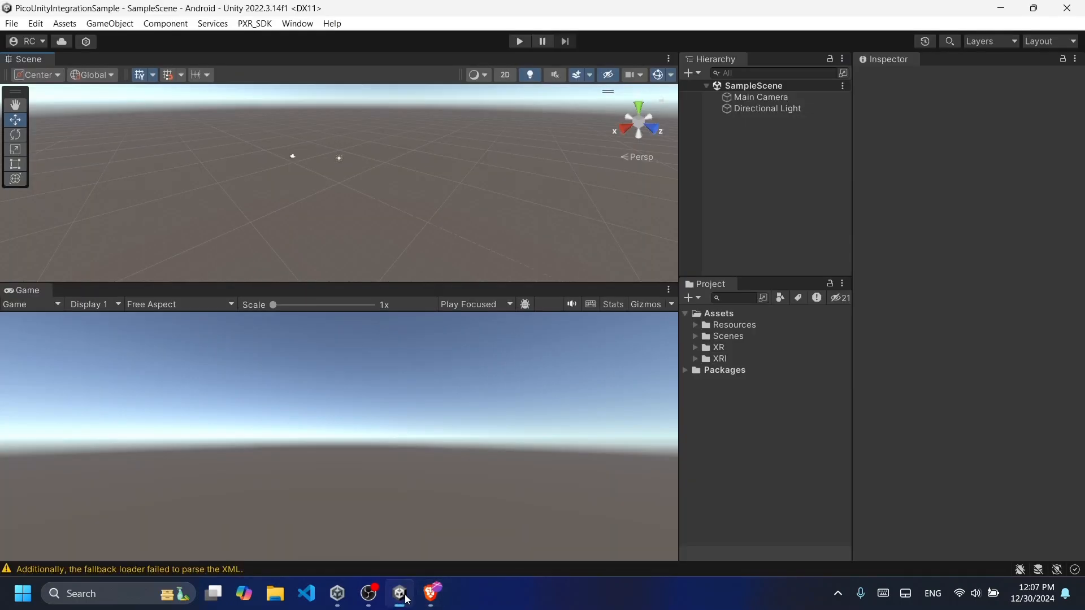
{"action": "left_click", "coordinate": [254, 22]}
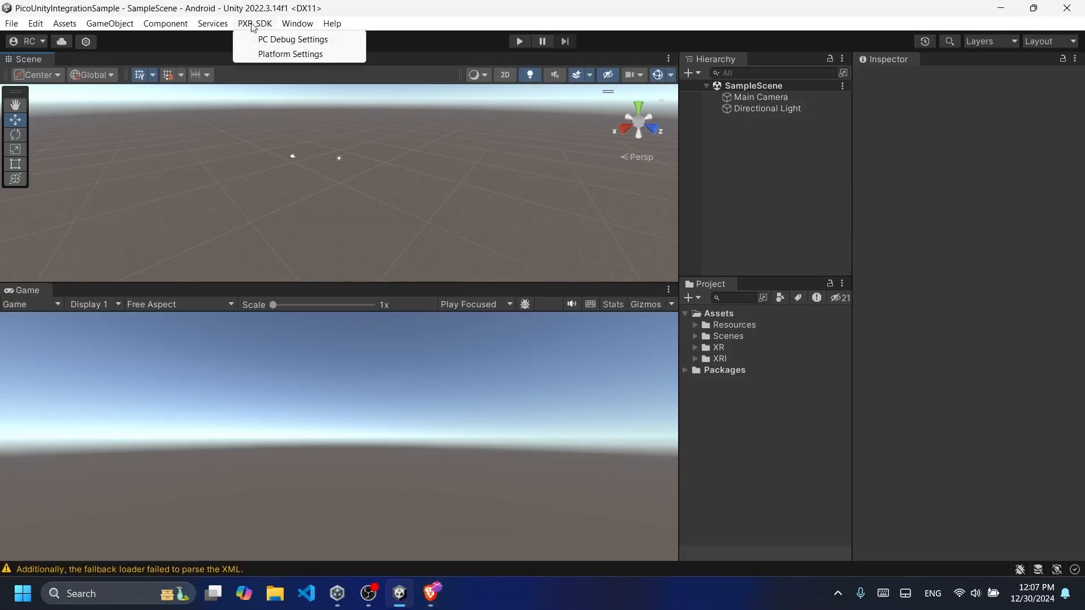
{"action": "left_click", "coordinate": [293, 39]}
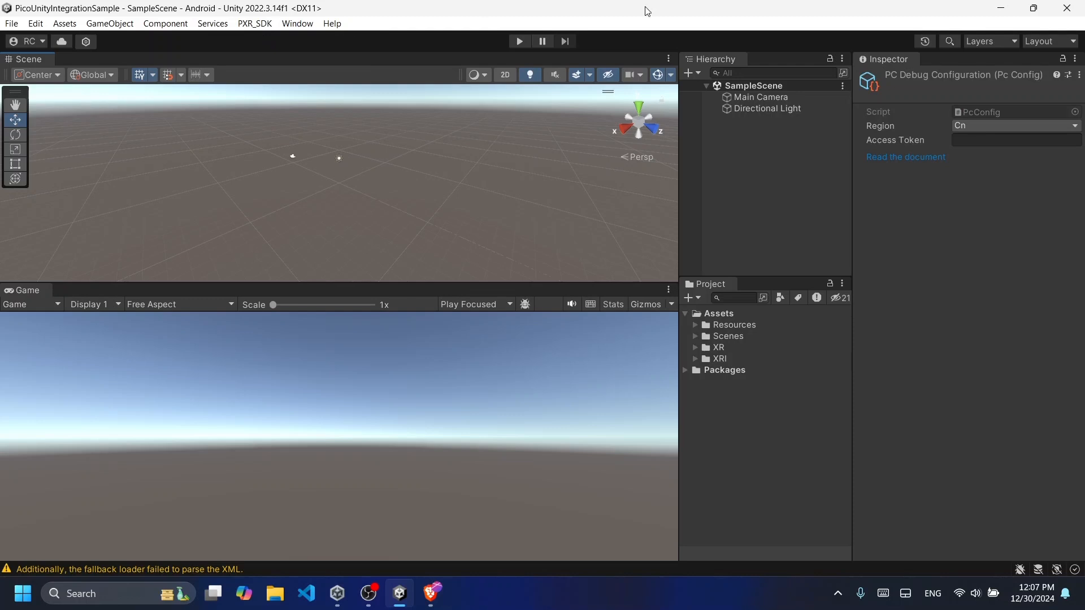
{"action": "left_click", "coordinate": [1014, 125]}
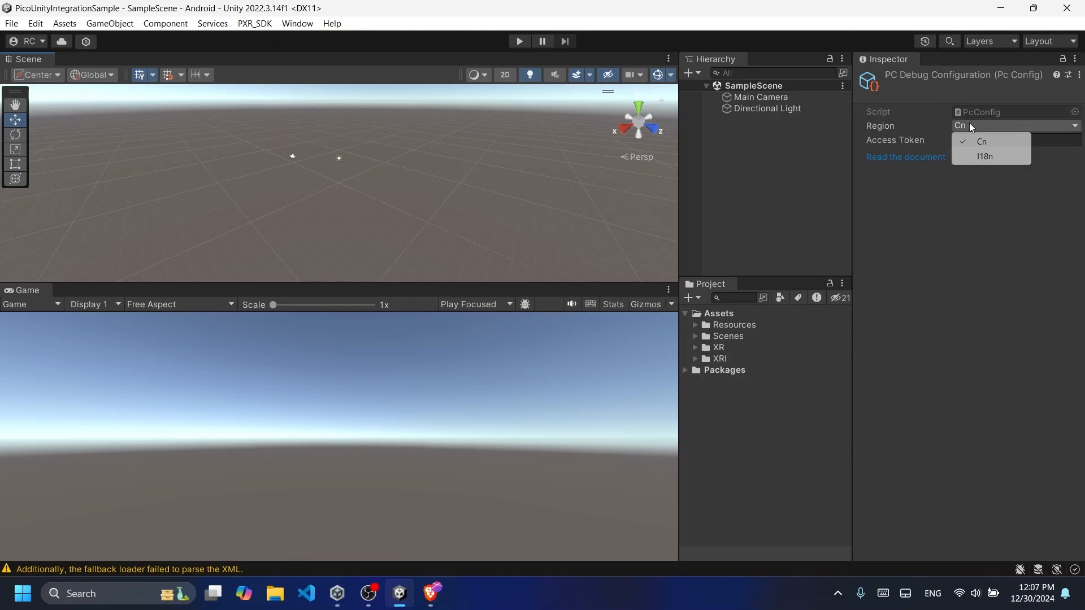
{"action": "mouse_move", "coordinate": [983, 157]}
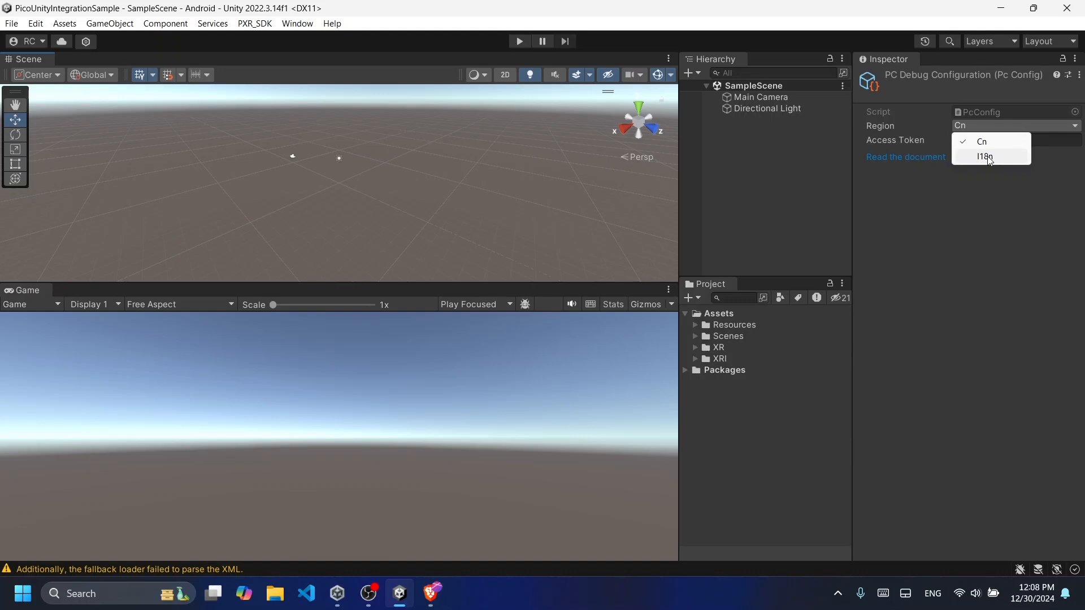
{"action": "left_click", "coordinate": [985, 156]}
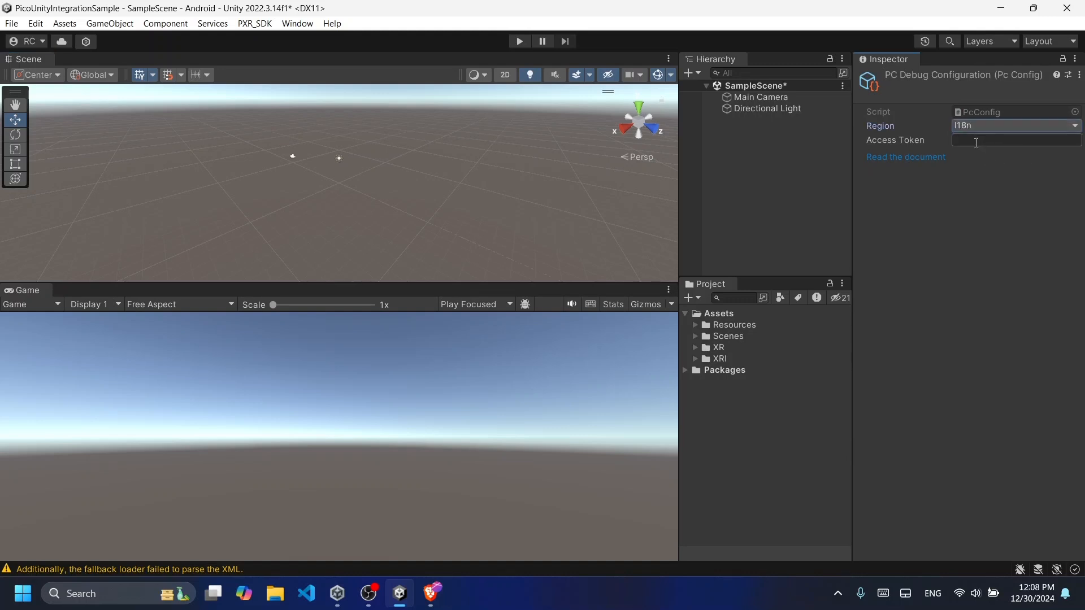
{"action": "type", "text": "451b274836a6543ae94d7cc4"}
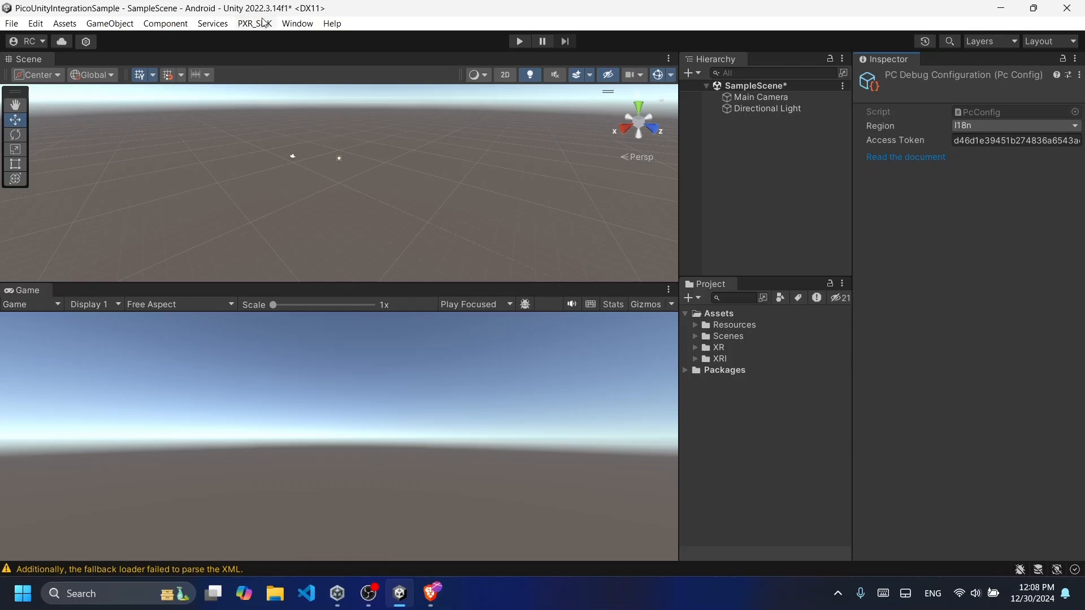
{"action": "left_click", "coordinate": [254, 23]}
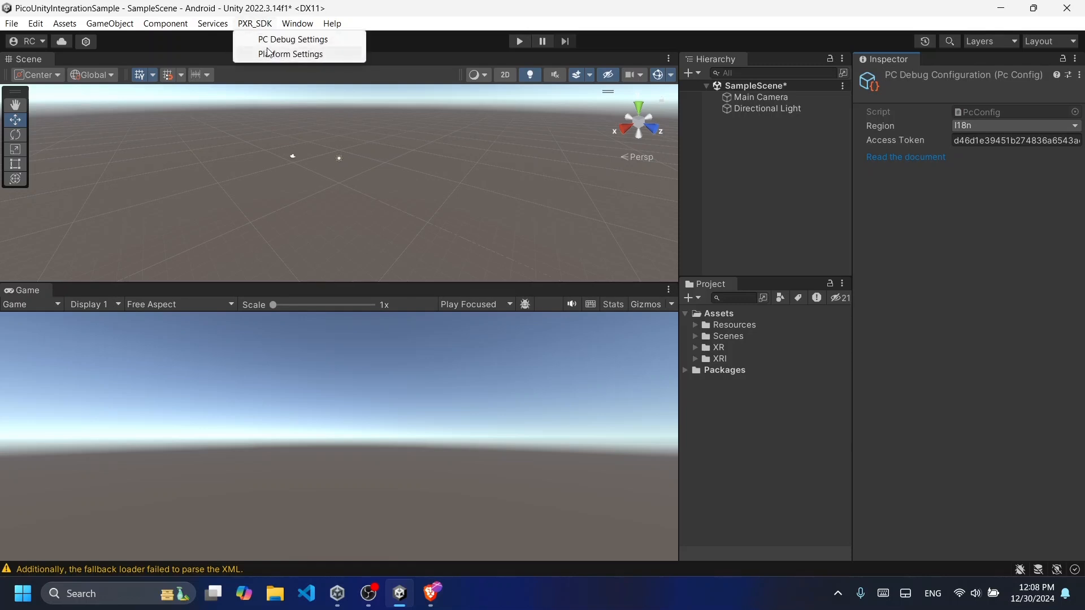
{"action": "left_click", "coordinate": [290, 54]}
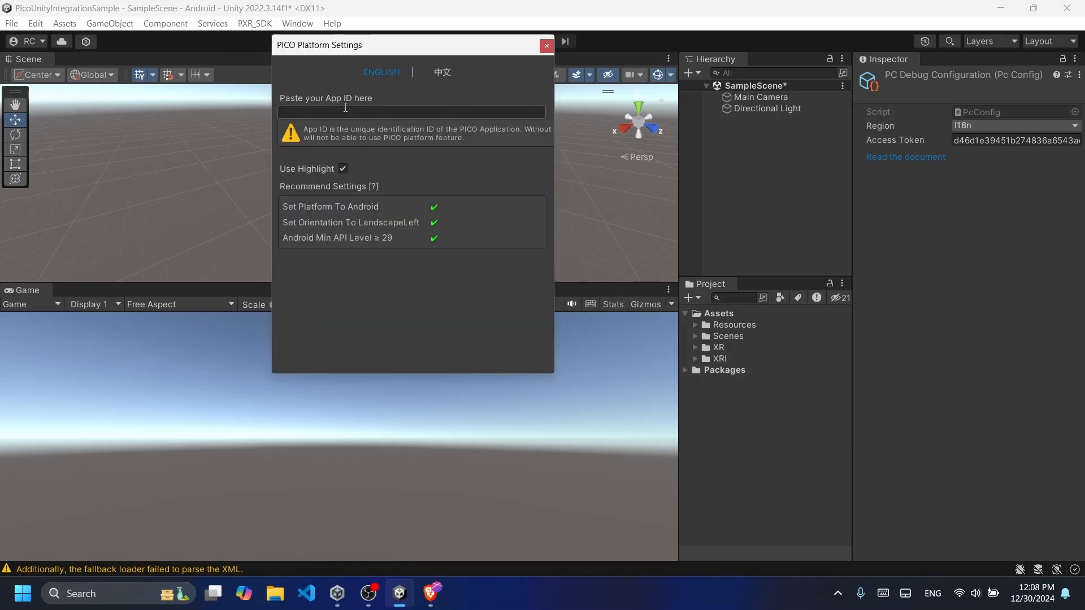
{"action": "left_click", "coordinate": [412, 112]}
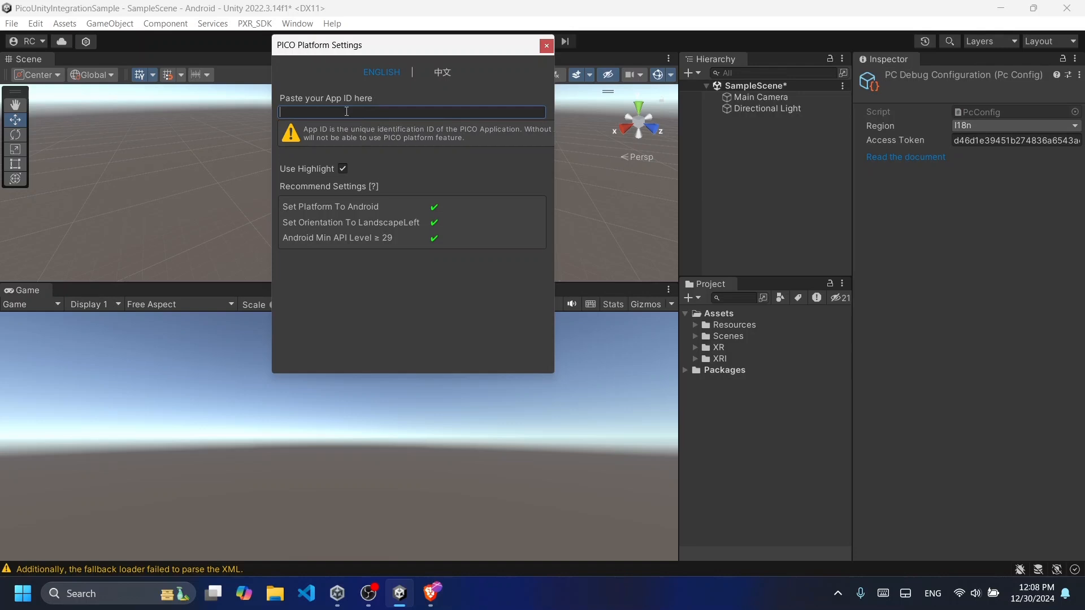
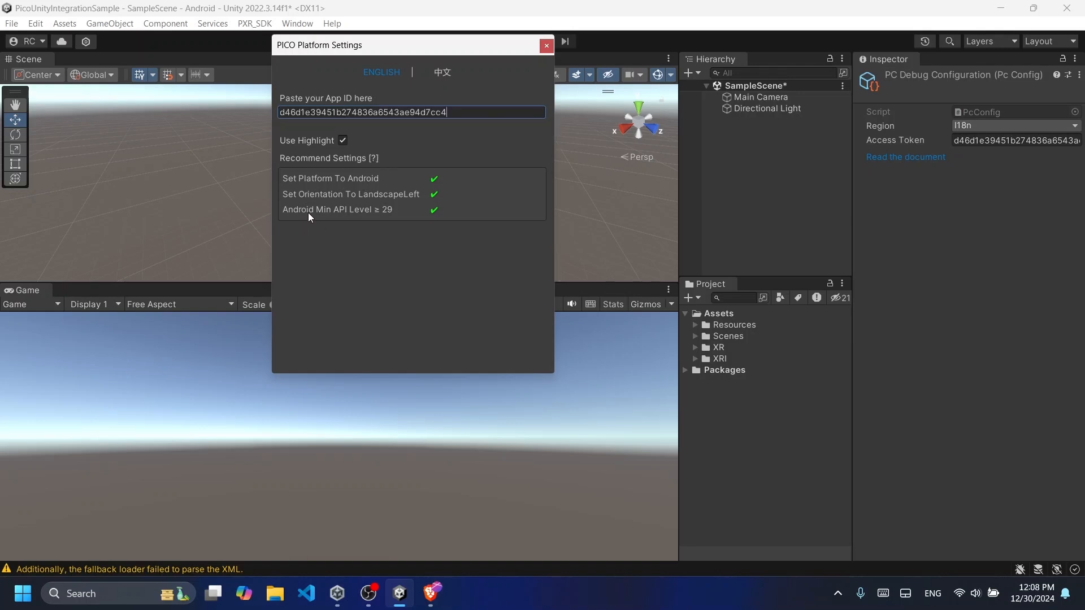
{"action": "mouse_move", "coordinate": [389, 220]}
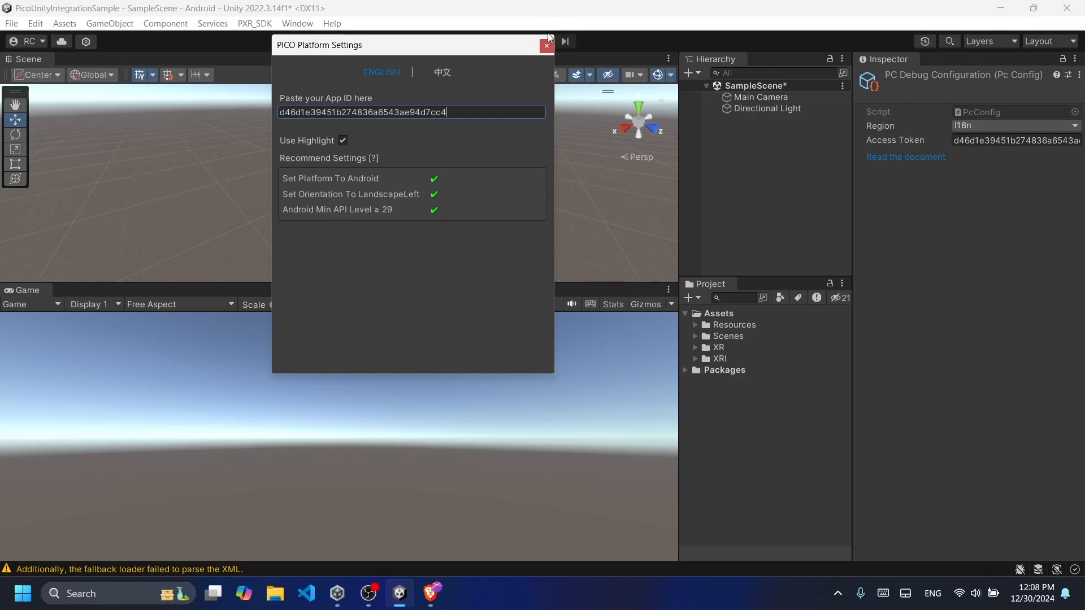
{"action": "left_click", "coordinate": [11, 23]}
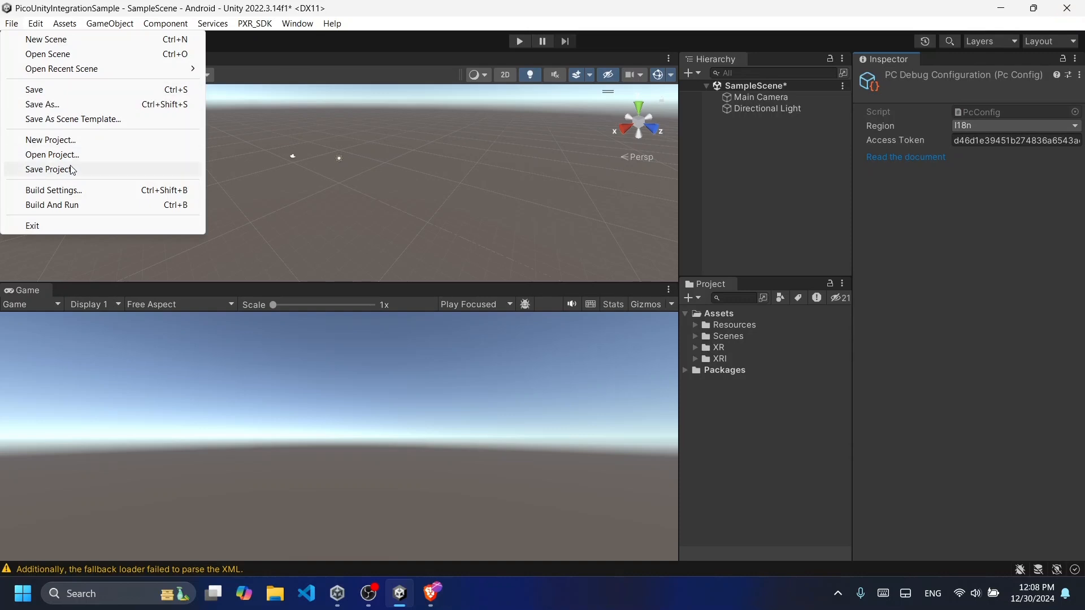
- Save the project, set Android minimum API level to 29, and close both settings windows
{"action": "left_click", "coordinate": [53, 191]}
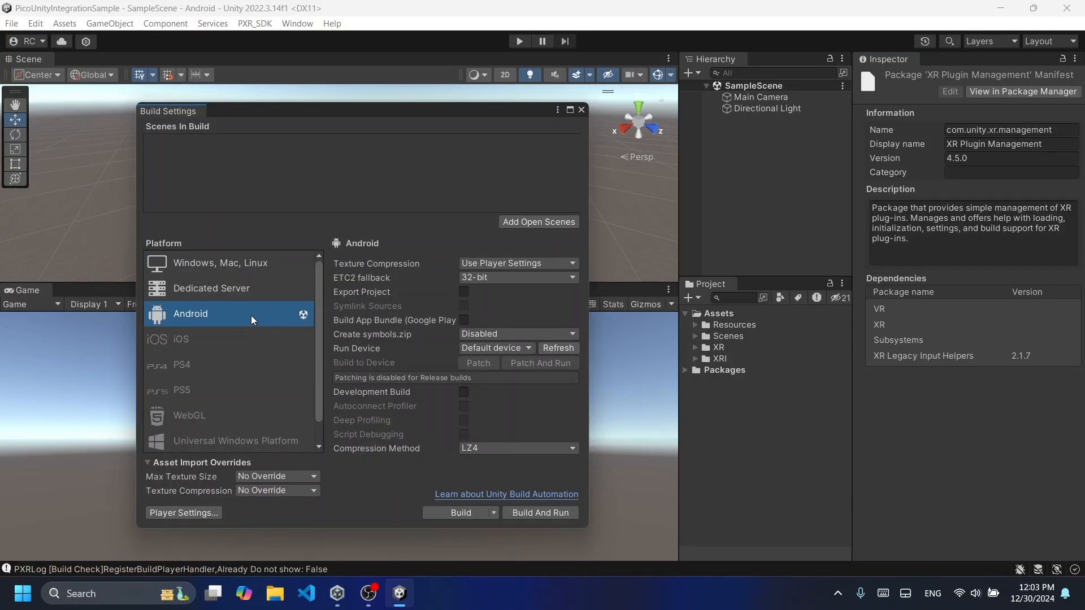
{"action": "mouse_move", "coordinate": [239, 507]}
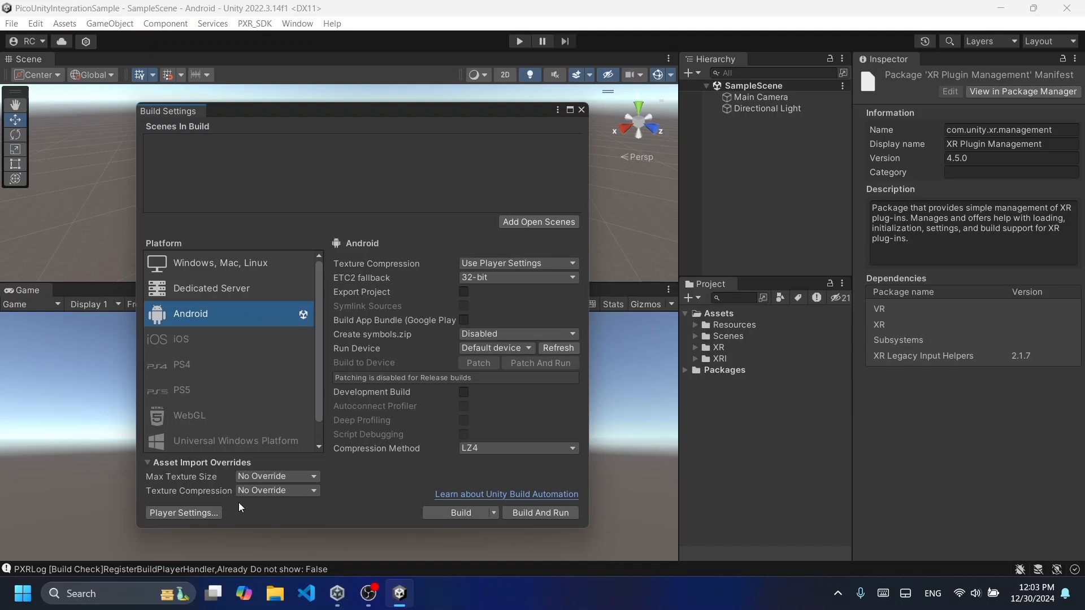
{"action": "left_click", "coordinate": [183, 513]}
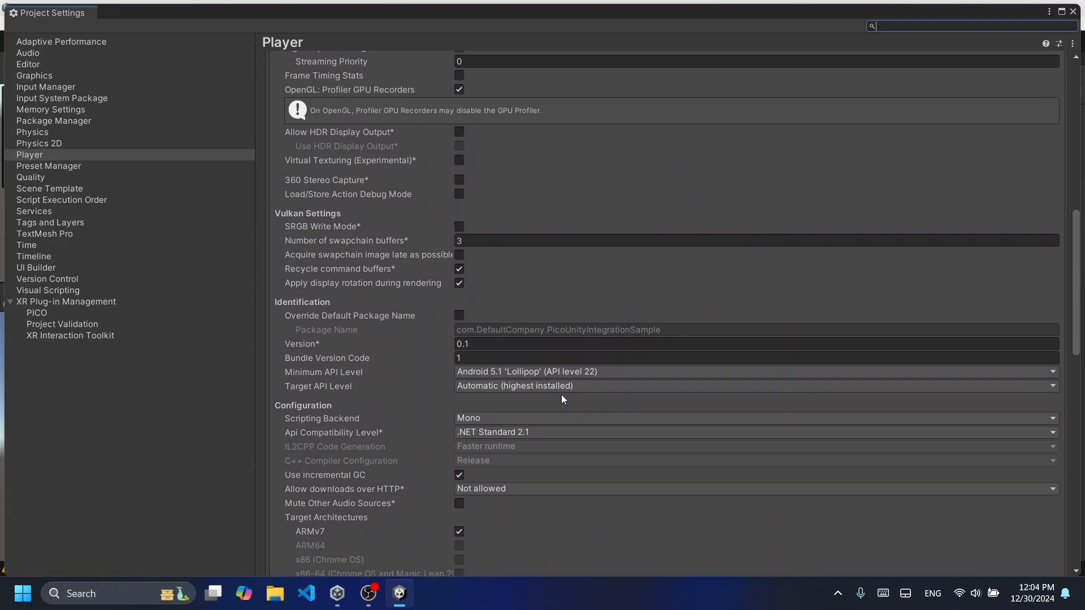
{"action": "scroll", "scroll_direction": "down", "scroll_amount": 3}
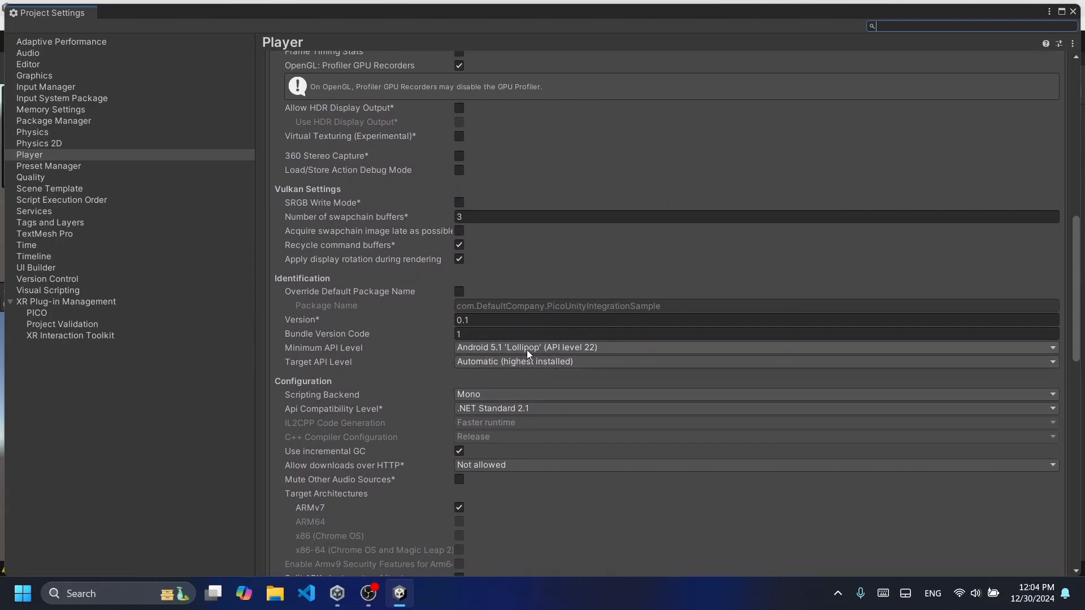
{"action": "left_click", "coordinate": [754, 347]}
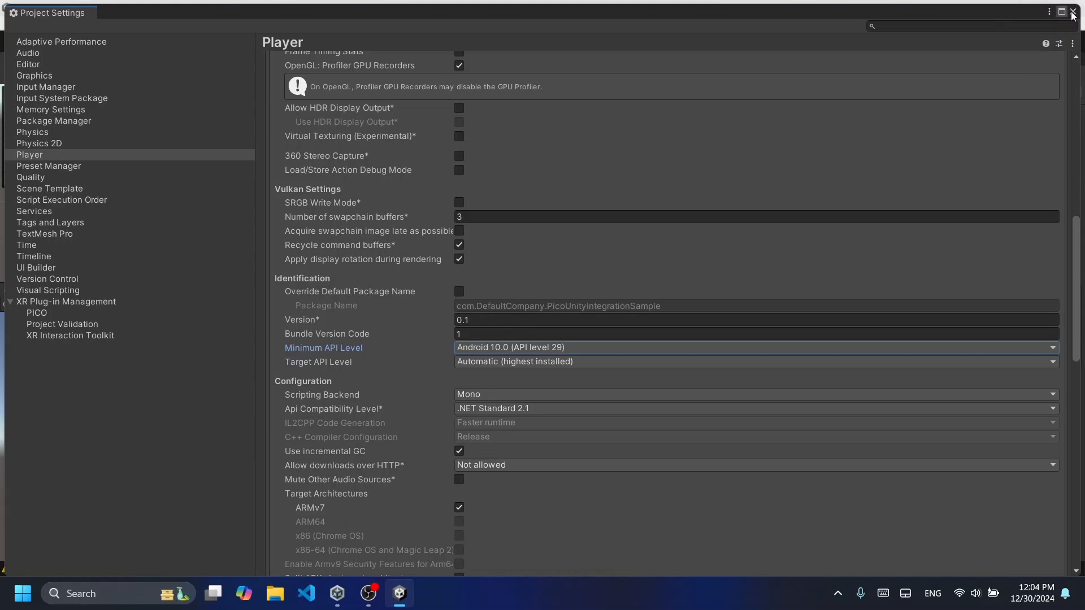
{"action": "left_click", "coordinate": [1072, 12]}
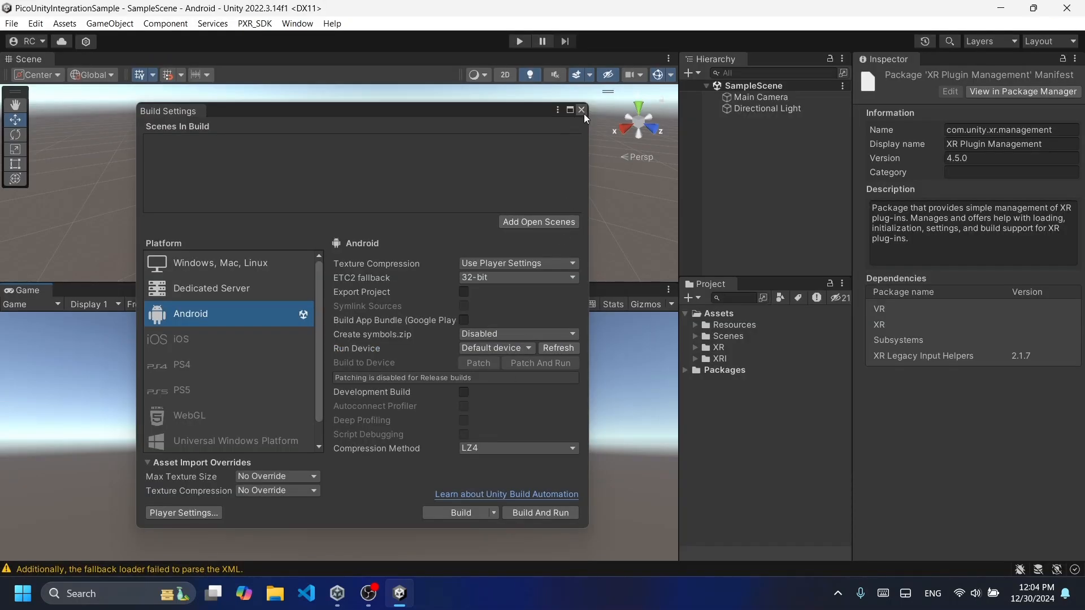
{"action": "left_click", "coordinate": [582, 110]}
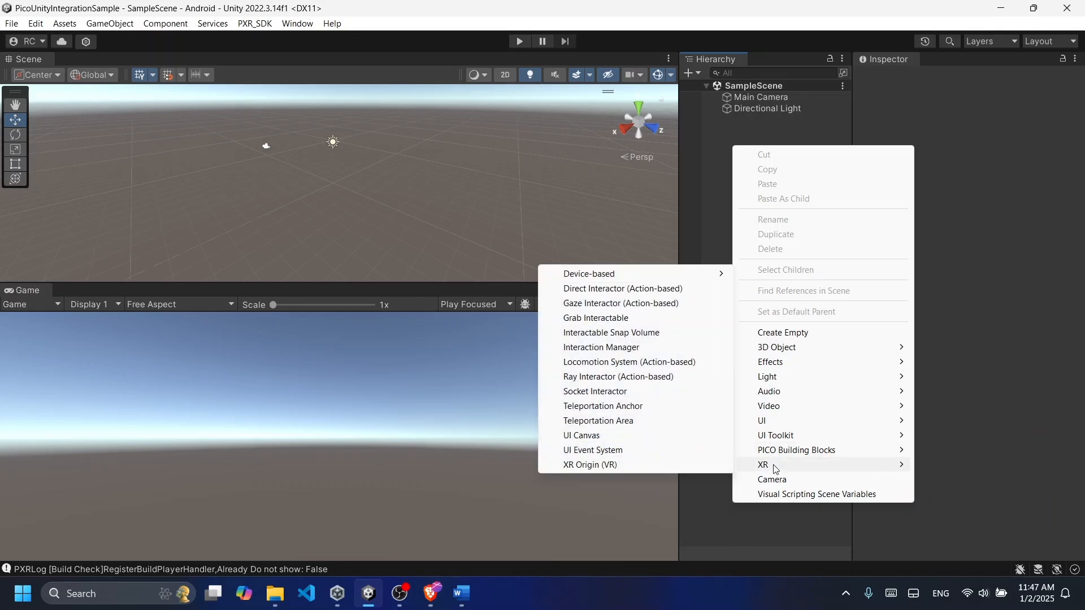
{"action": "mouse_move", "coordinate": [590, 465]}
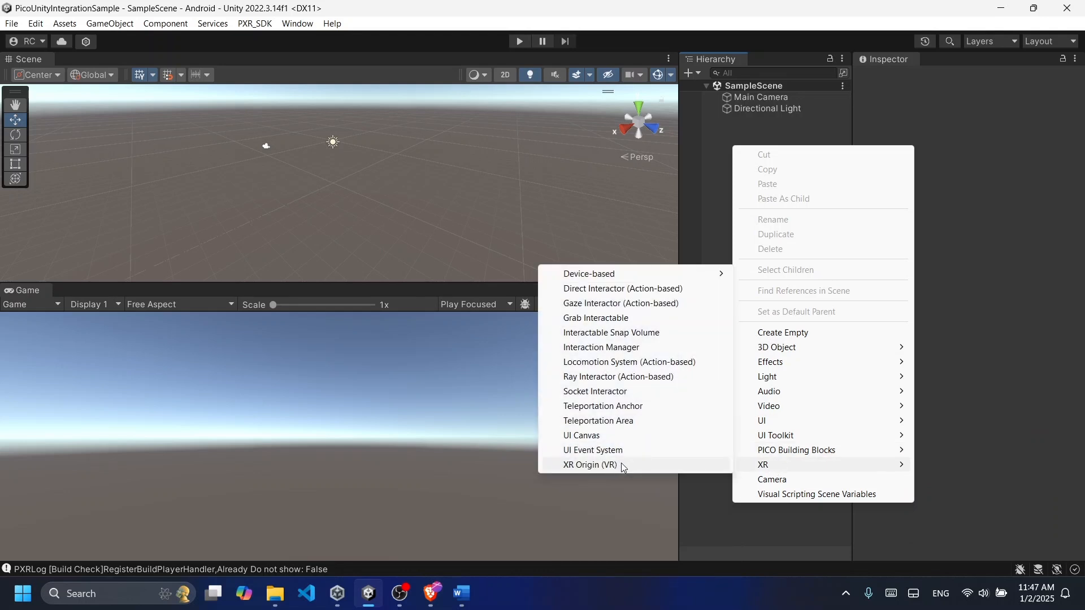
- Add an XR Origin (VR) rig and expand it to view its camera and controllers
{"action": "left_click", "coordinate": [588, 464]}
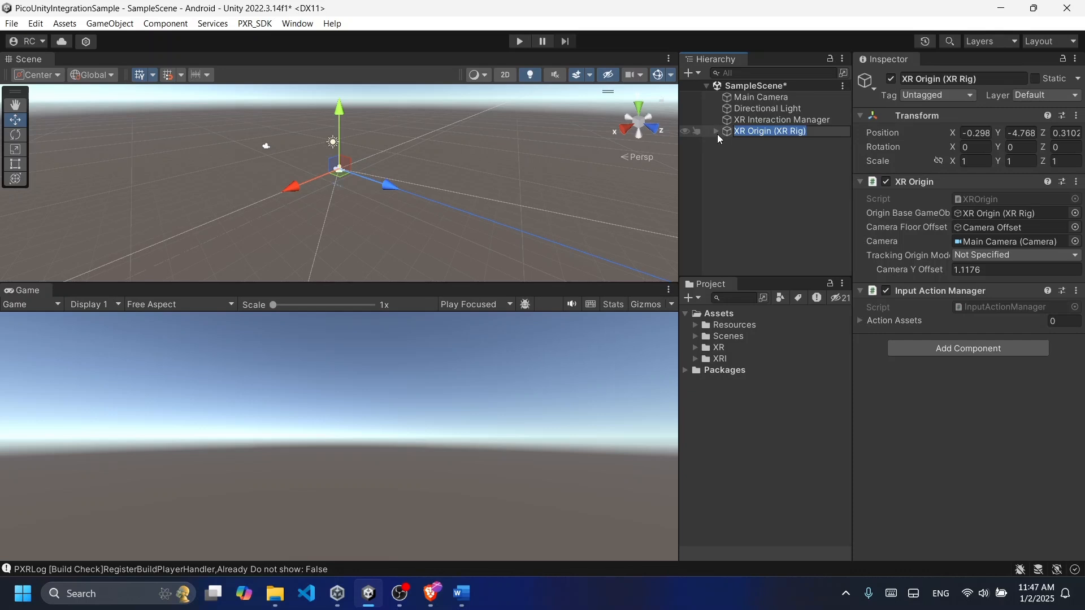
{"action": "left_click", "coordinate": [716, 130]}
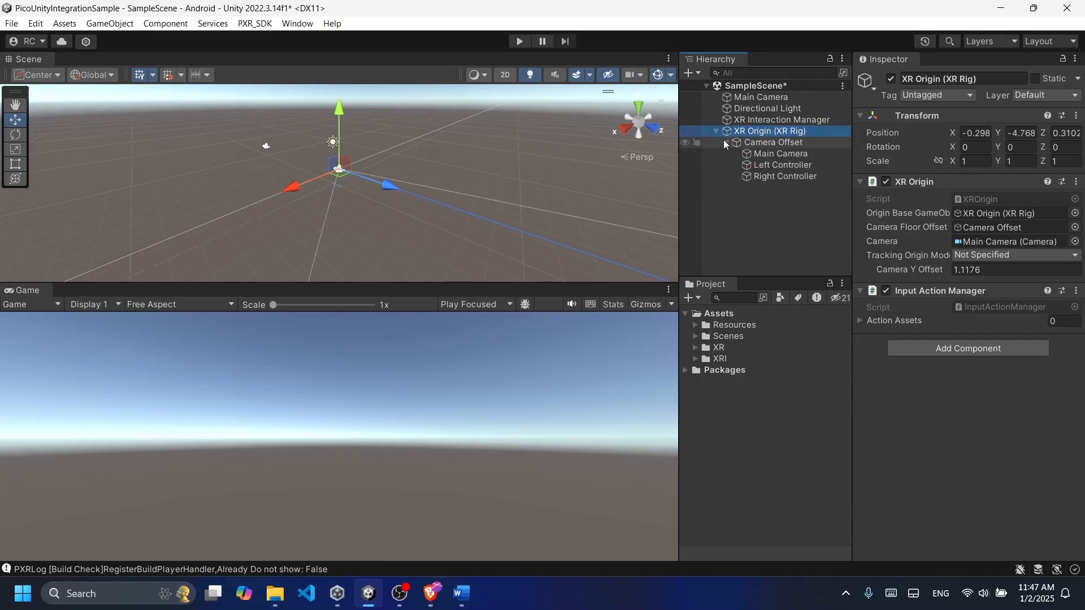
{"action": "left_click", "coordinate": [785, 176]}
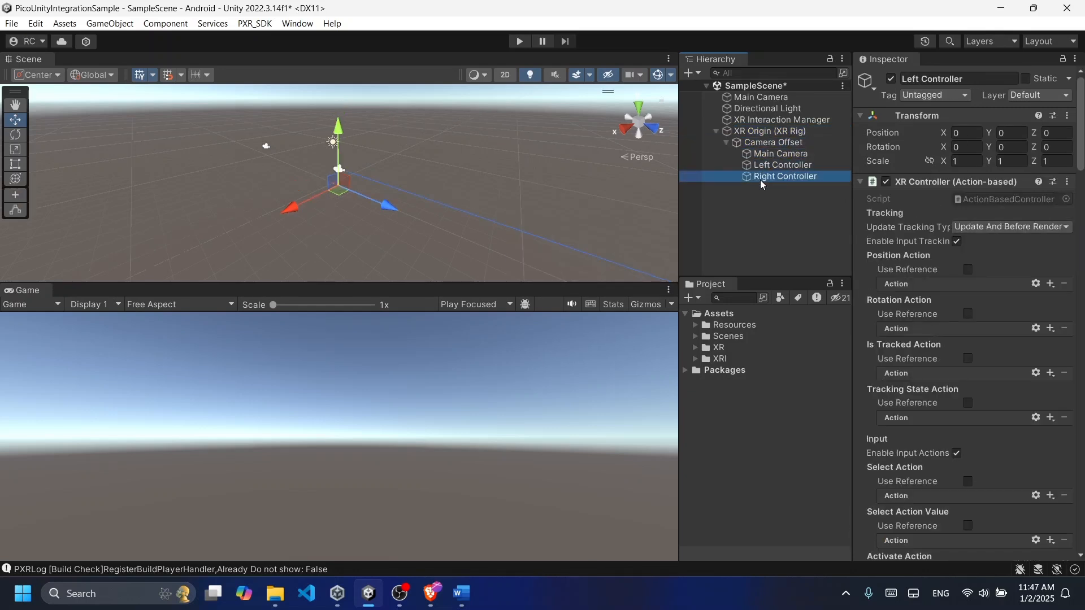
{"action": "left_click", "coordinate": [782, 154]}
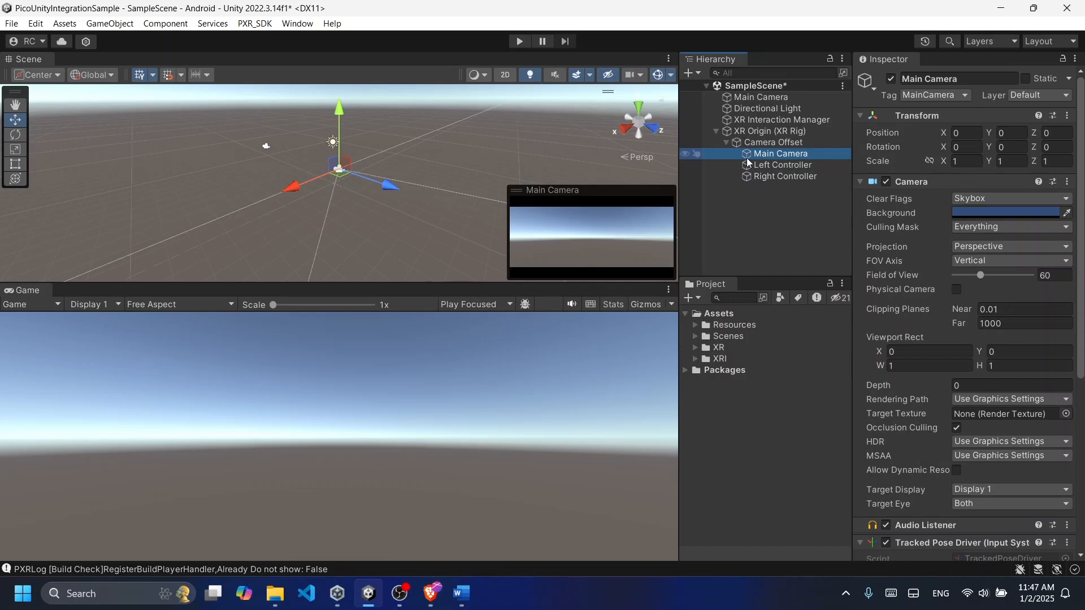
- Remove the old standalone Main Camera and shift the rig's camera along the x axis
{"action": "left_click", "coordinate": [764, 96]}
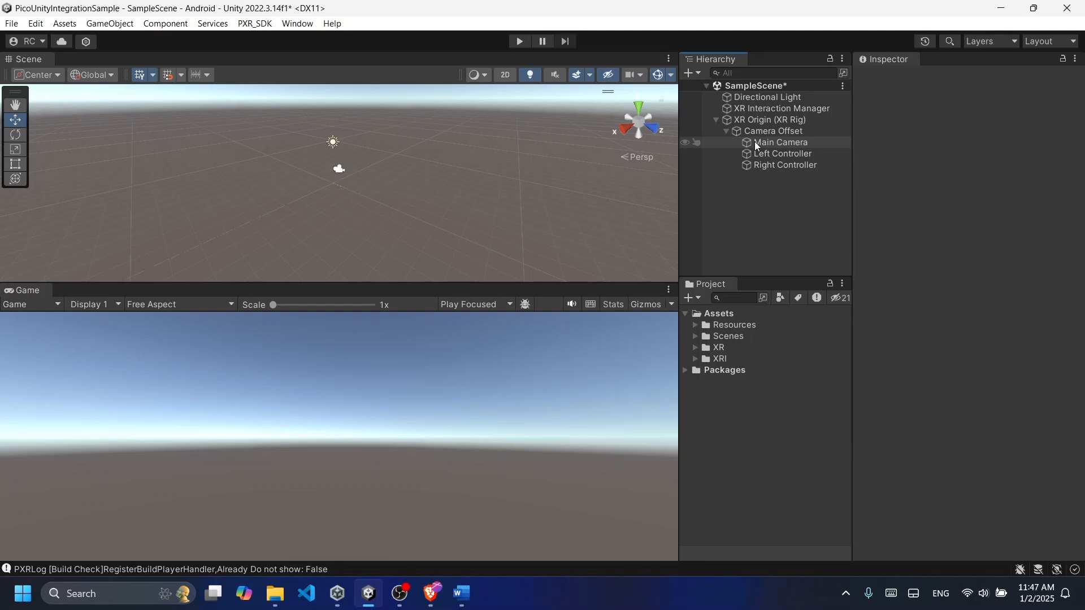
{"action": "left_click", "coordinate": [780, 142]}
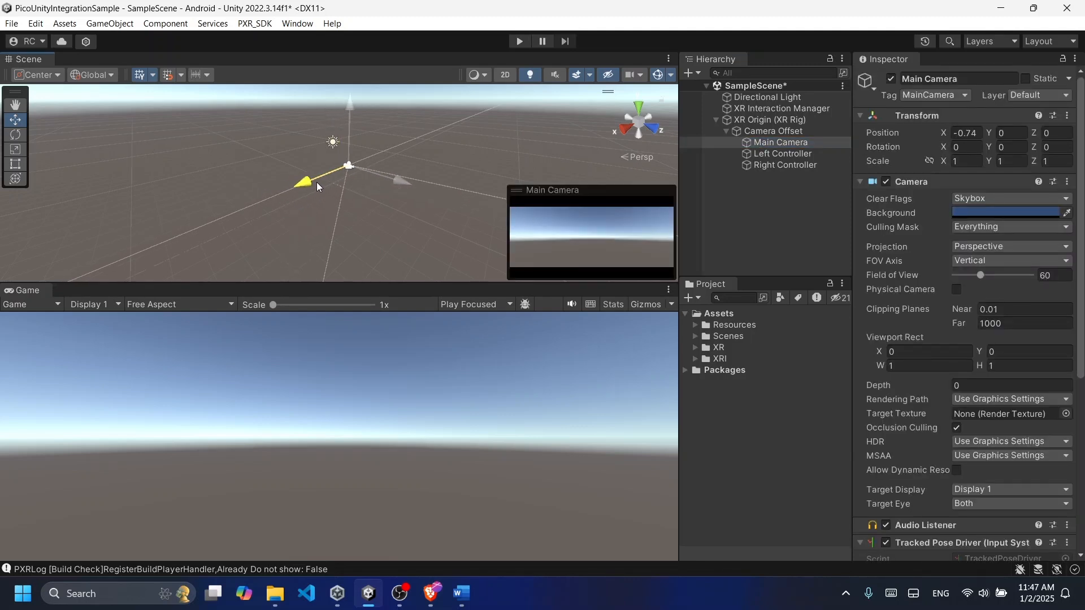
{"action": "left_click_drag", "start_coordinate": [304, 181], "coordinate": [324, 192]}
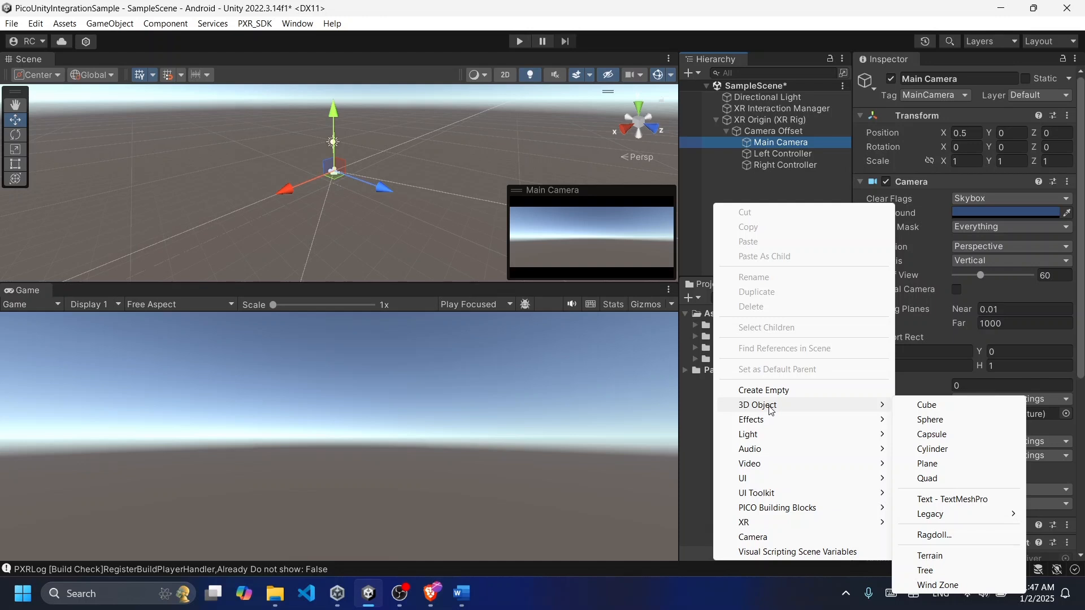
- Create a 3D cube and drag it into the game camera's view
{"action": "left_click", "coordinate": [925, 404]}
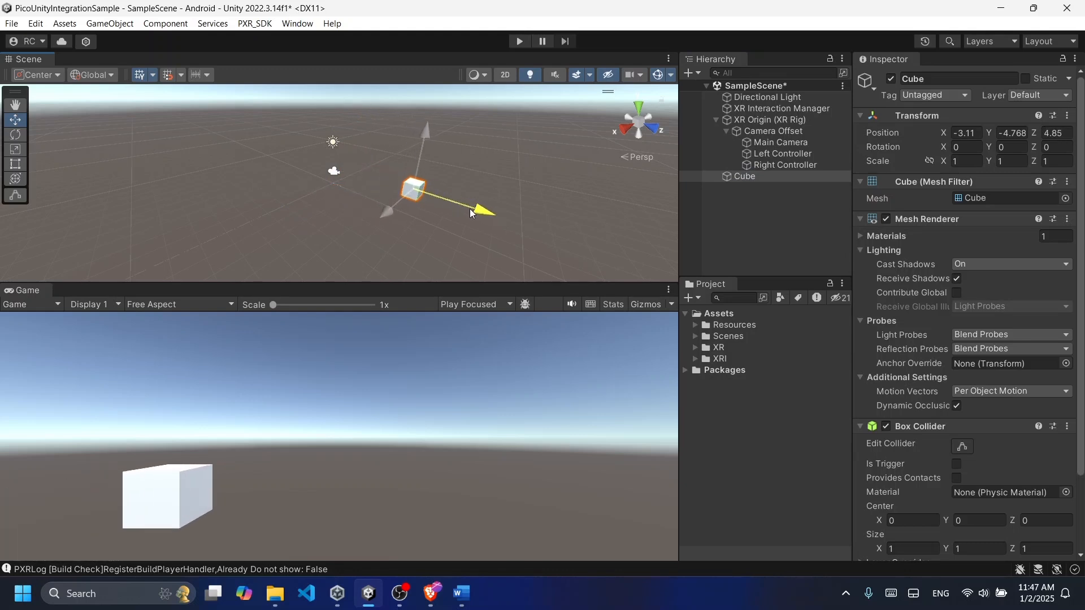
{"action": "left_click_drag", "start_coordinate": [477, 211], "coordinate": [463, 208]}
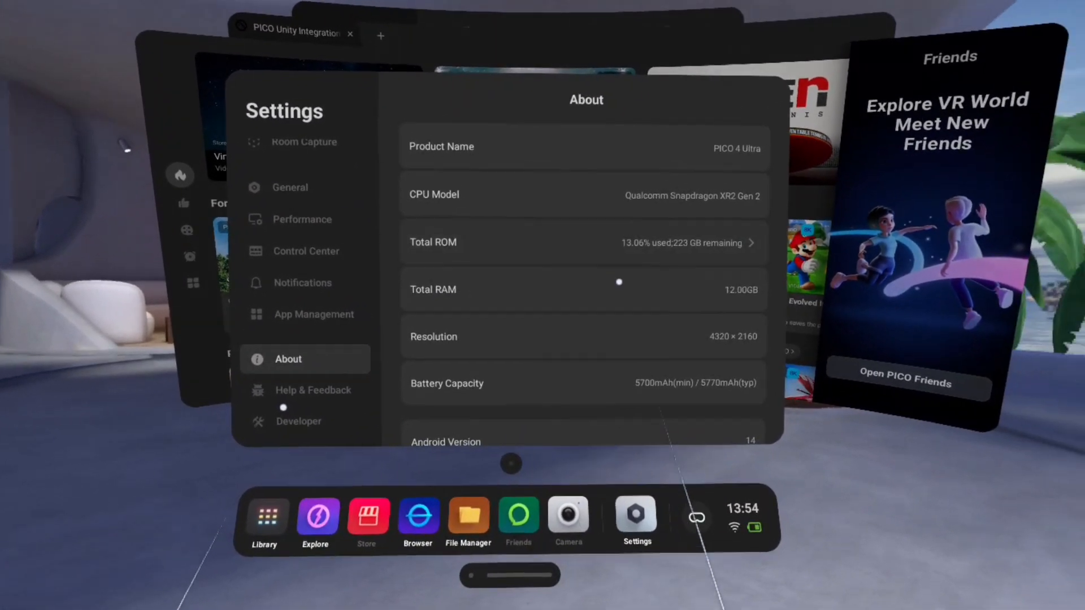
- Open the headset's Developer settings and confirm USB Debug is enabled
{"action": "scroll", "scroll_direction": "down", "scroll_amount": 3}
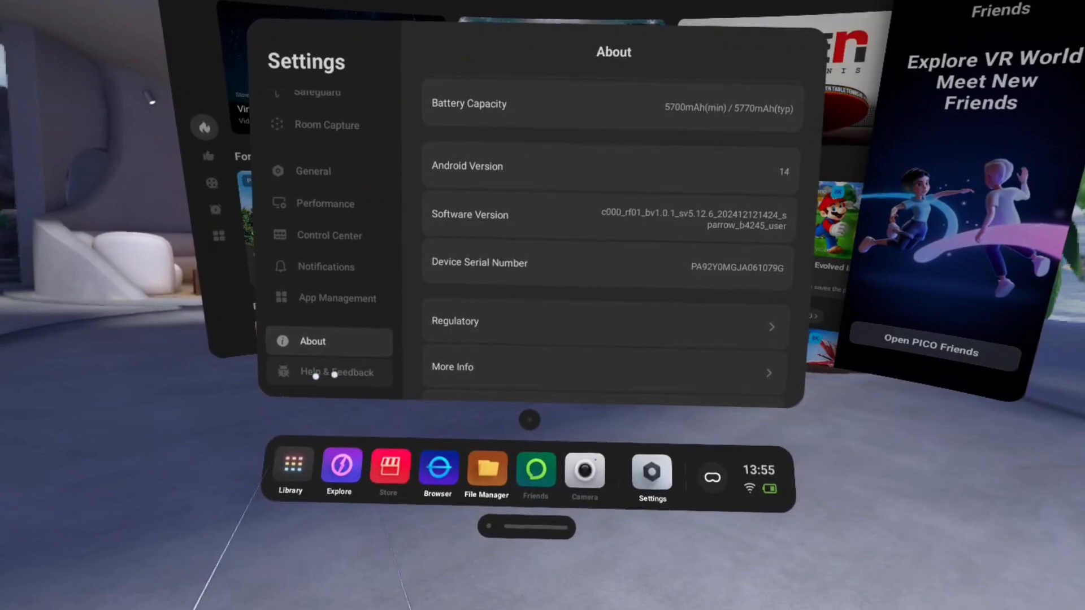
{"action": "left_click", "coordinate": [327, 376]}
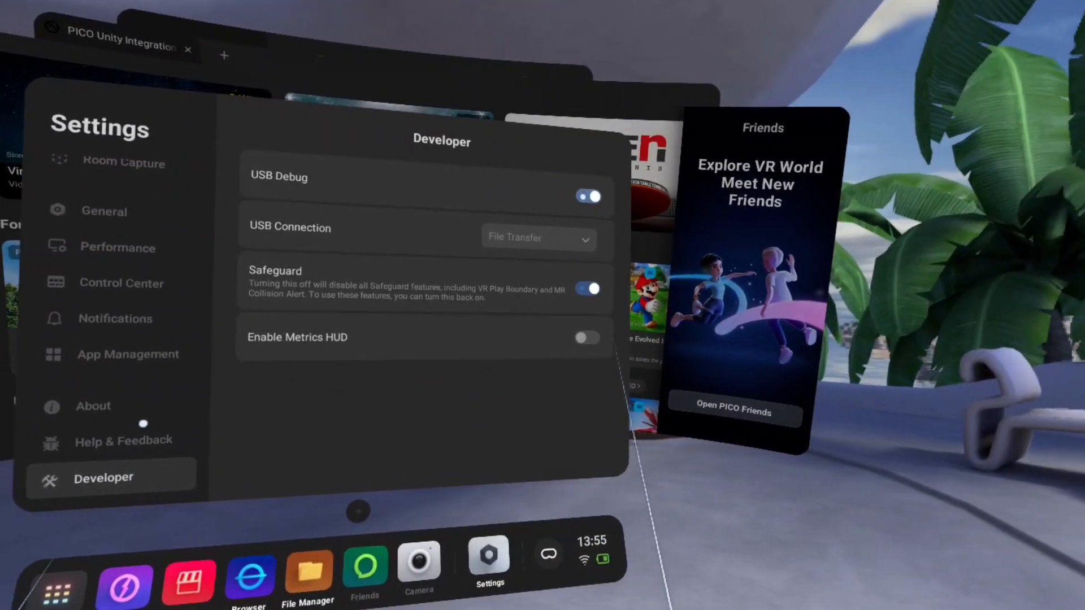
{"action": "left_click", "coordinate": [588, 196]}
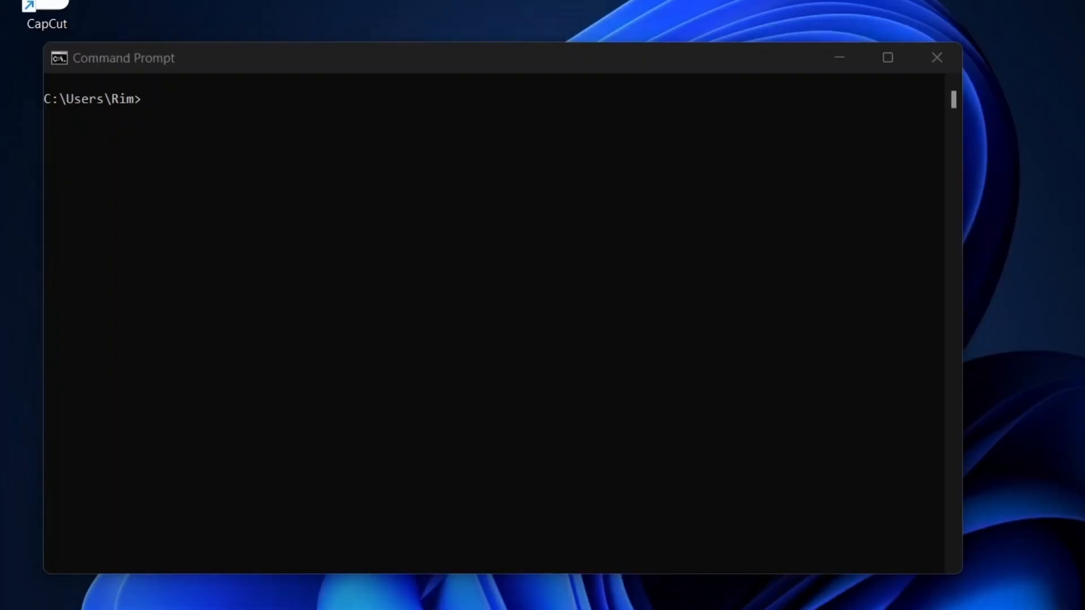
{"action": "mouse_move", "coordinate": [330, 261]}
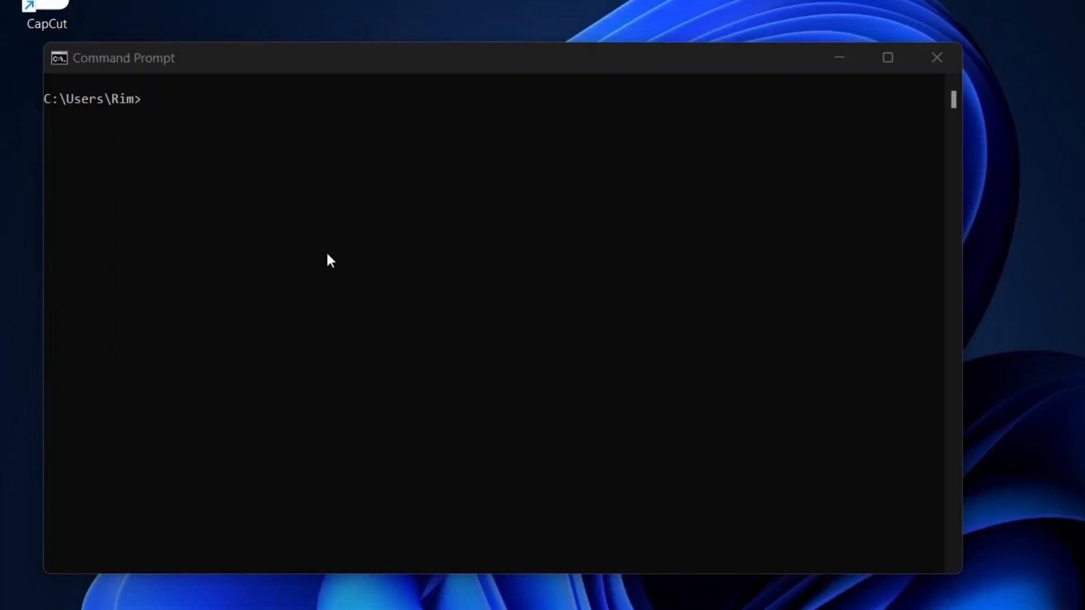
- Run 'adb devices' to confirm the PICO headset is listed as attached
{"action": "type", "text": "ad"}
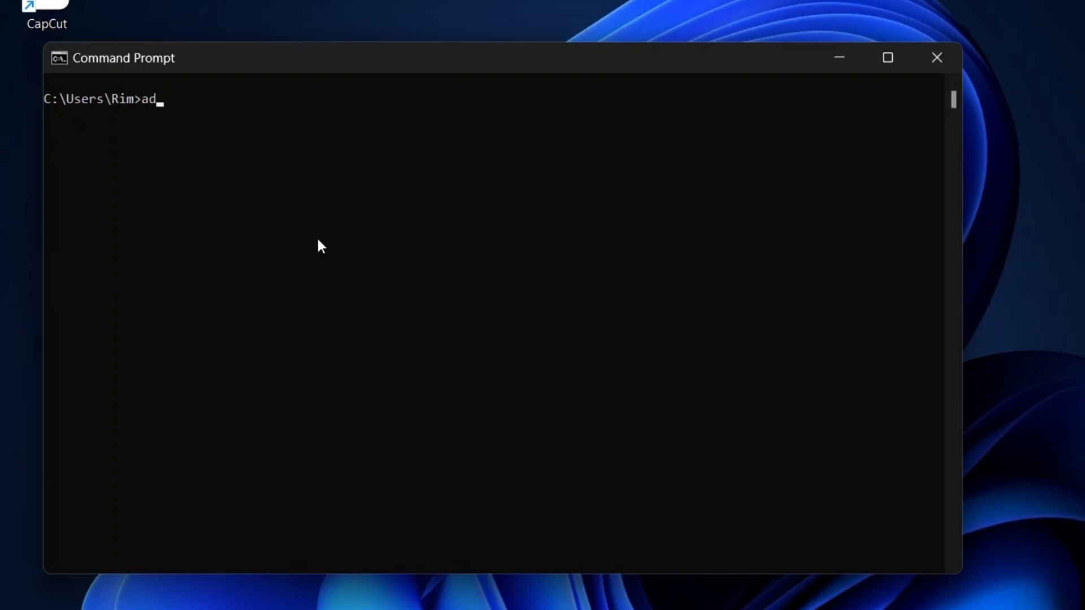
{"action": "type", "text": "b devices"}
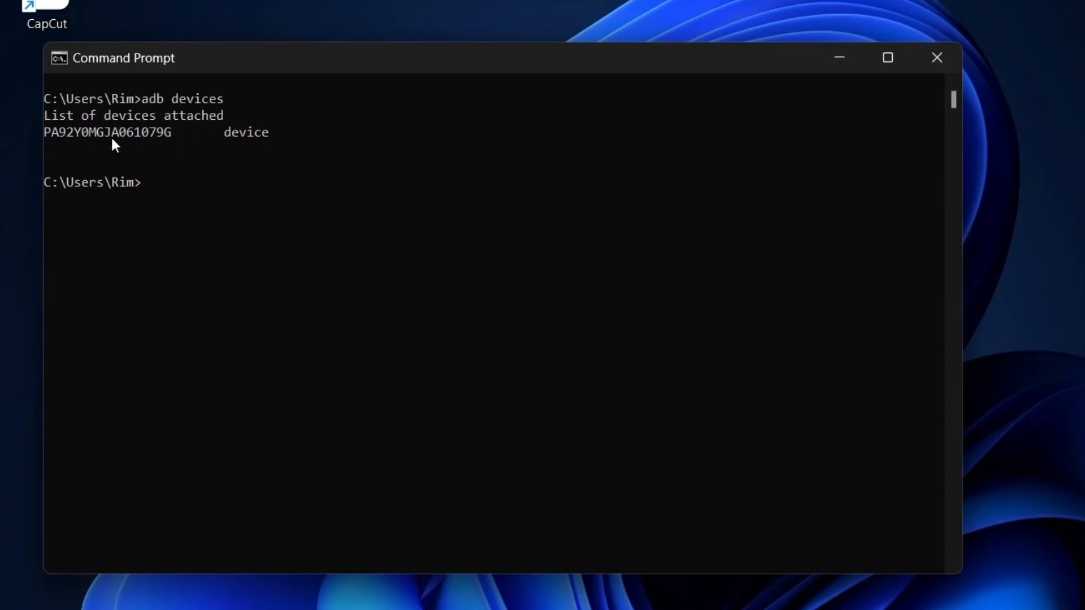
{"action": "left_click", "coordinate": [367, 592]}
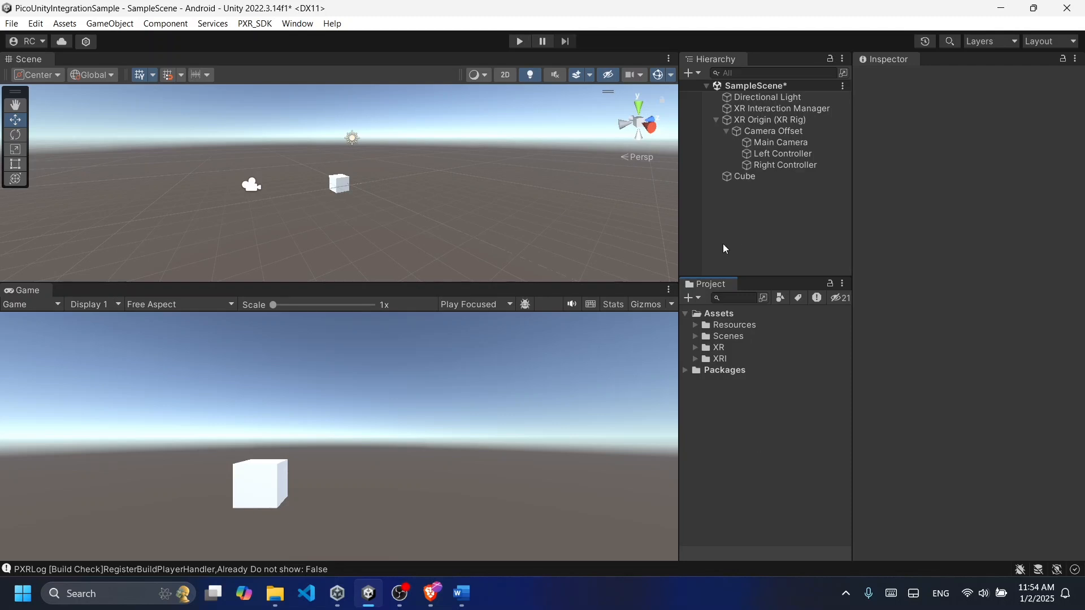
- Start an Android Build And Run, naming the APK 'picounity'
{"action": "left_click", "coordinate": [12, 22]}
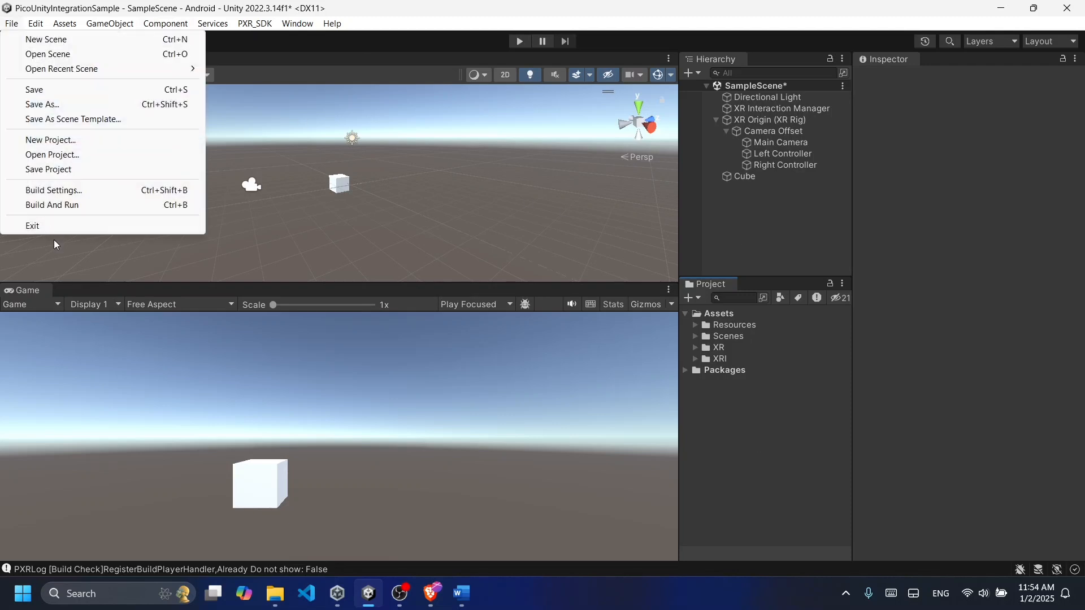
{"action": "left_click", "coordinate": [51, 205]}
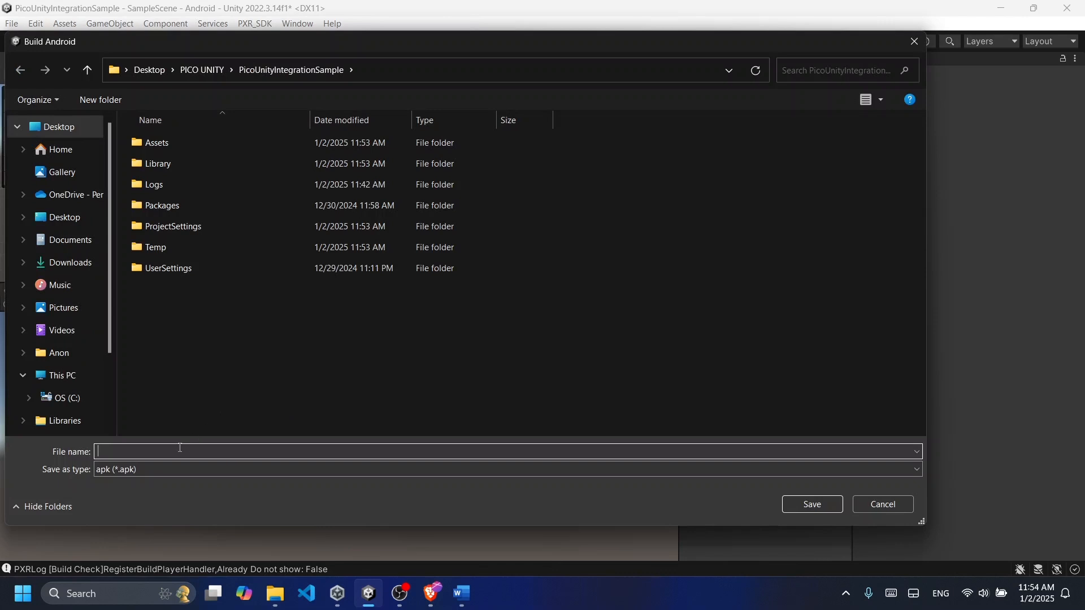
{"action": "type", "text": "pico"}
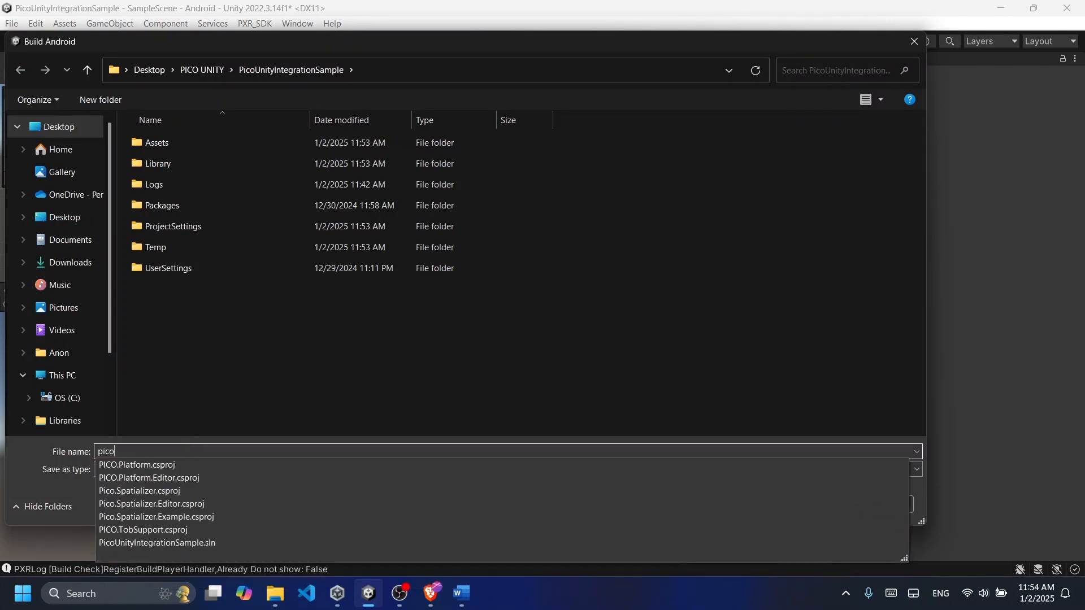
{"action": "type", "text": "unity"}
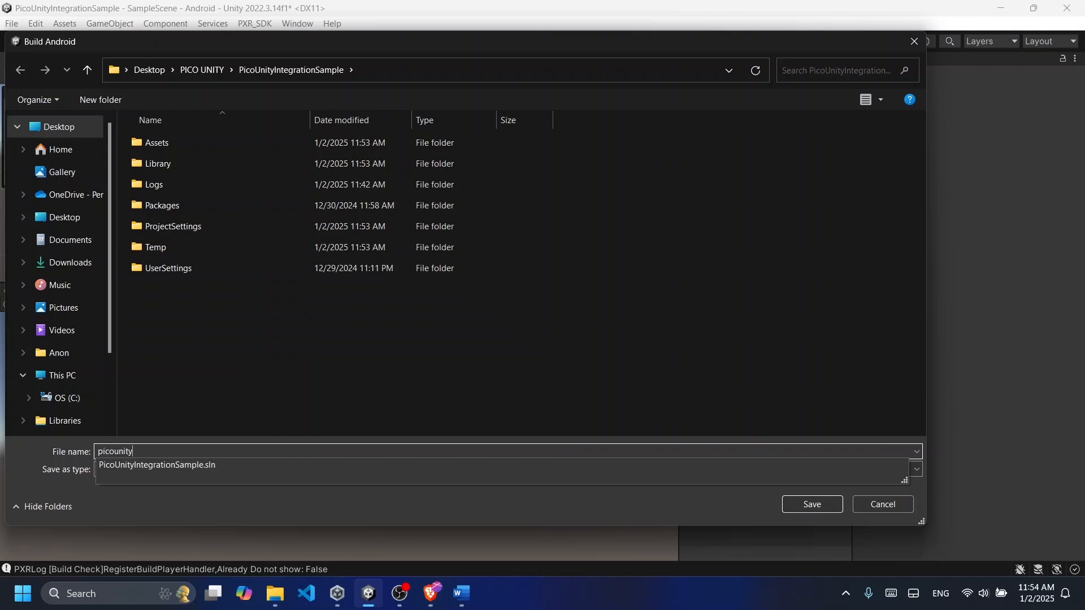
{"action": "type", "text": "ntegrai"}
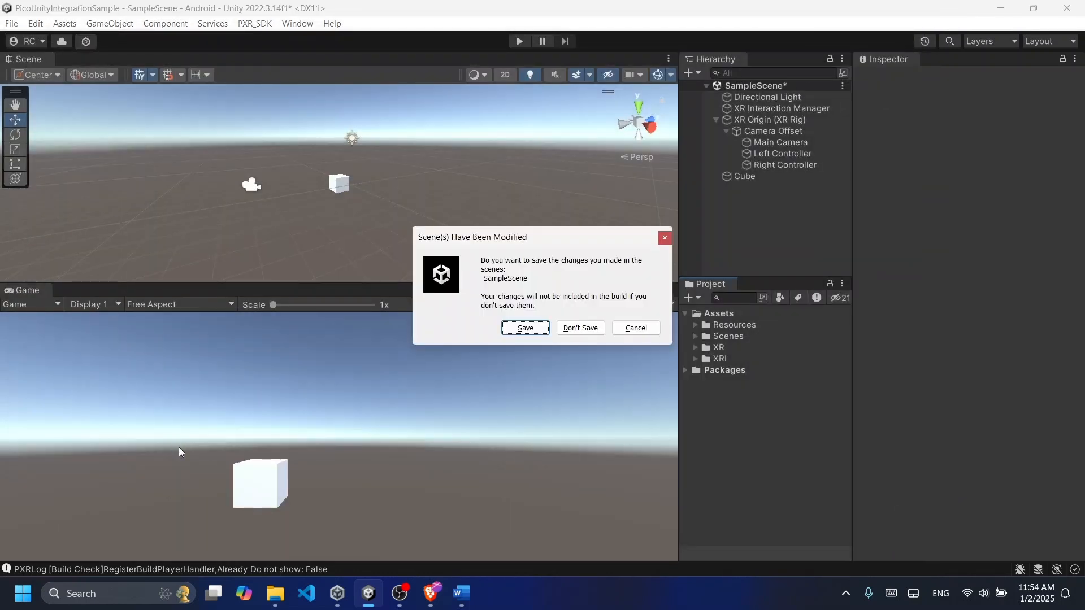
{"action": "mouse_move", "coordinate": [524, 327]}
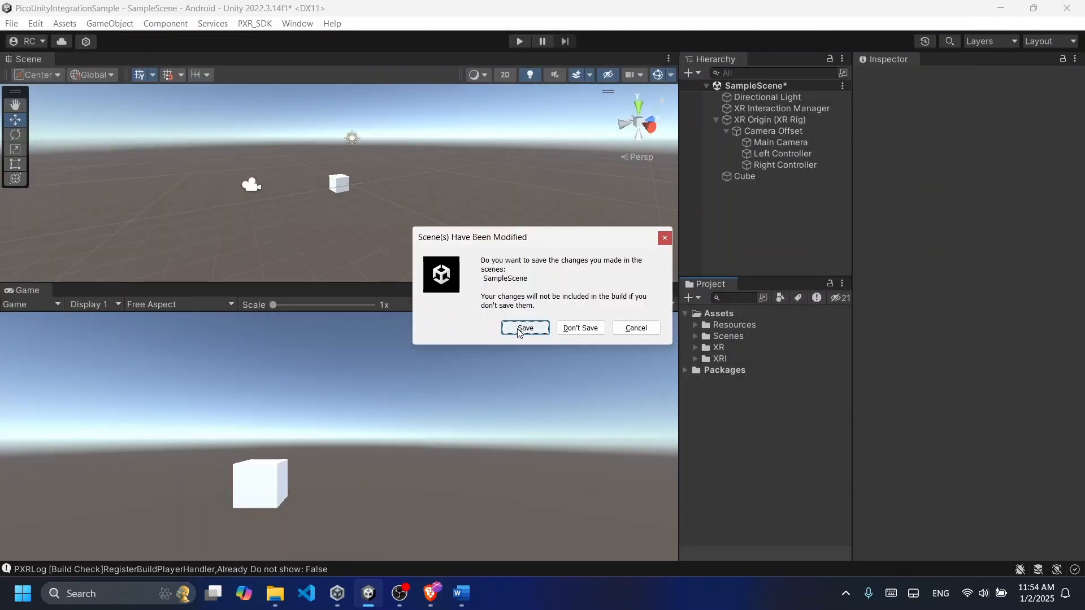
- Save SampleScene's changes so the Android build continues
{"action": "left_click", "coordinate": [525, 328]}
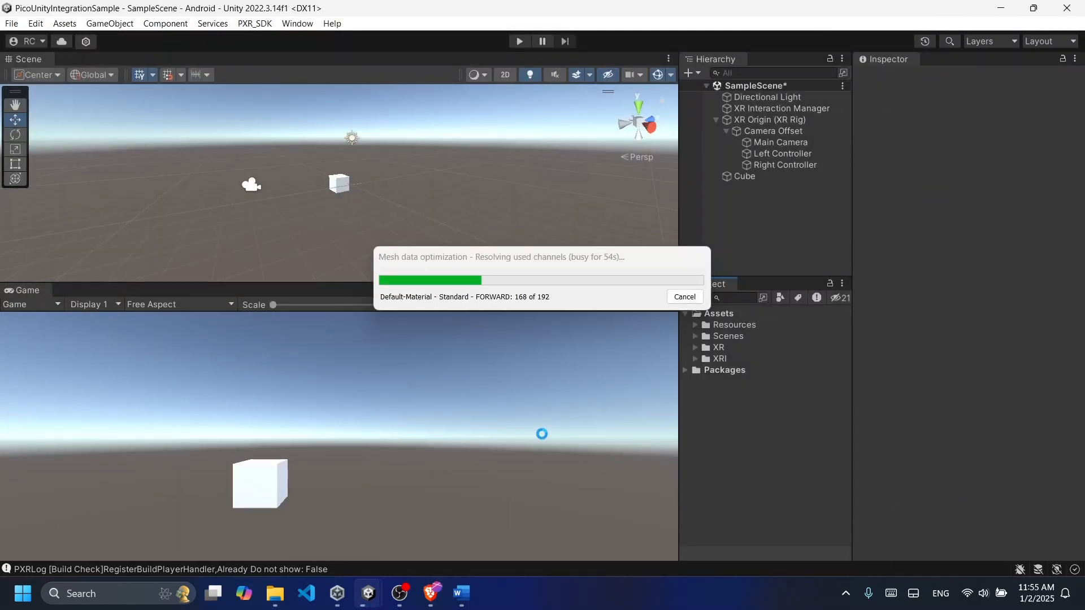